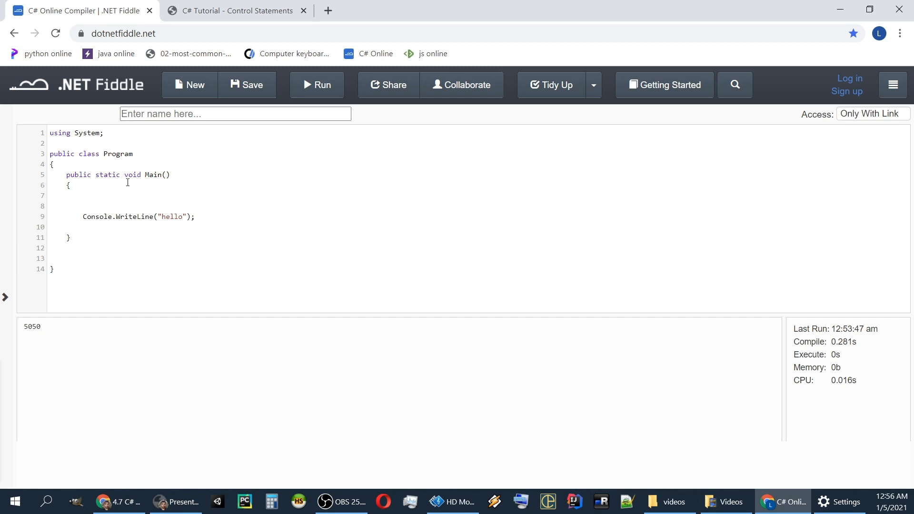
Declare 'class Dog' below Program containing 'private int foodEaten = 0;'
{"action": "left_click_drag", "start_coordinate": [50, 154], "coordinate": [50, 251]}
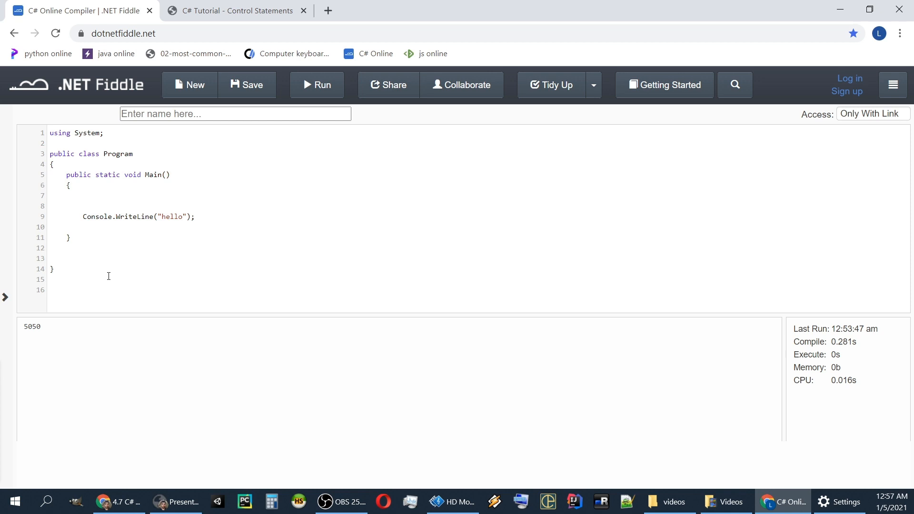
{"action": "type", "text": "class Dog"}
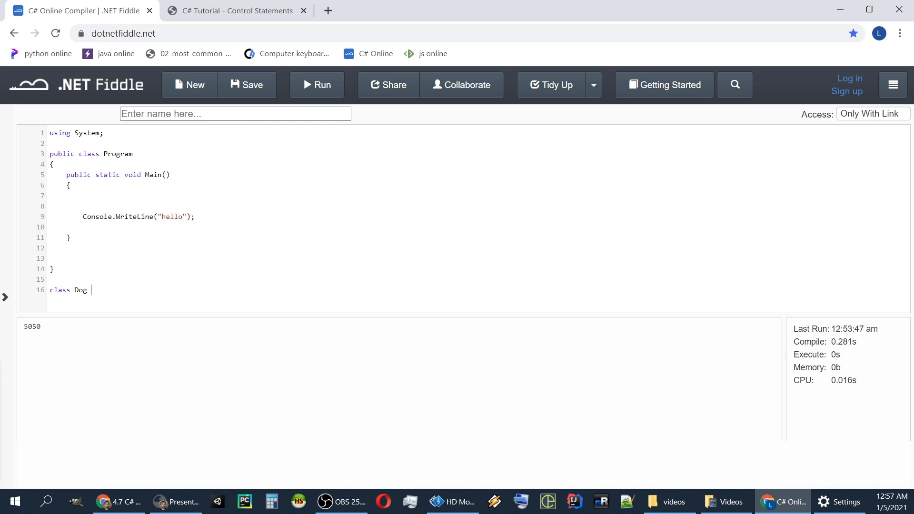
{"action": "key", "text": "Enter"}
{"action": "type", "text": "{"}
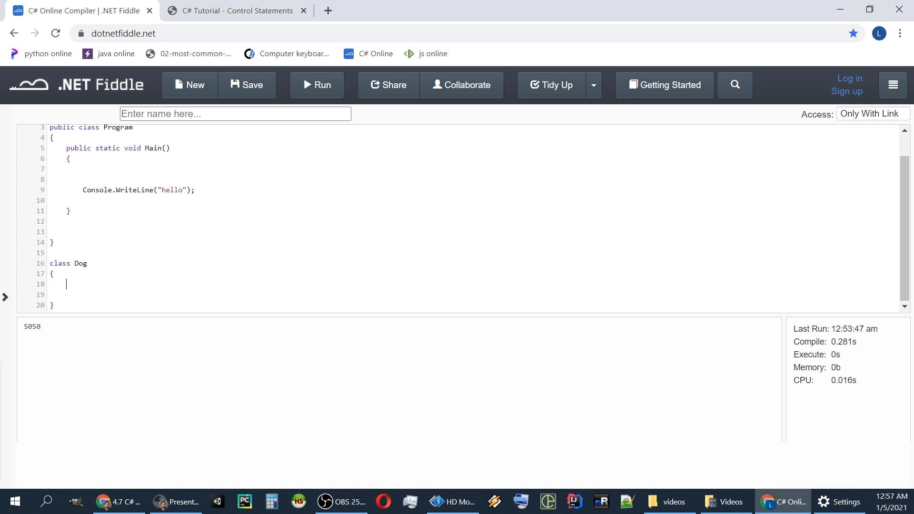
{"action": "type", "text": "private i"}
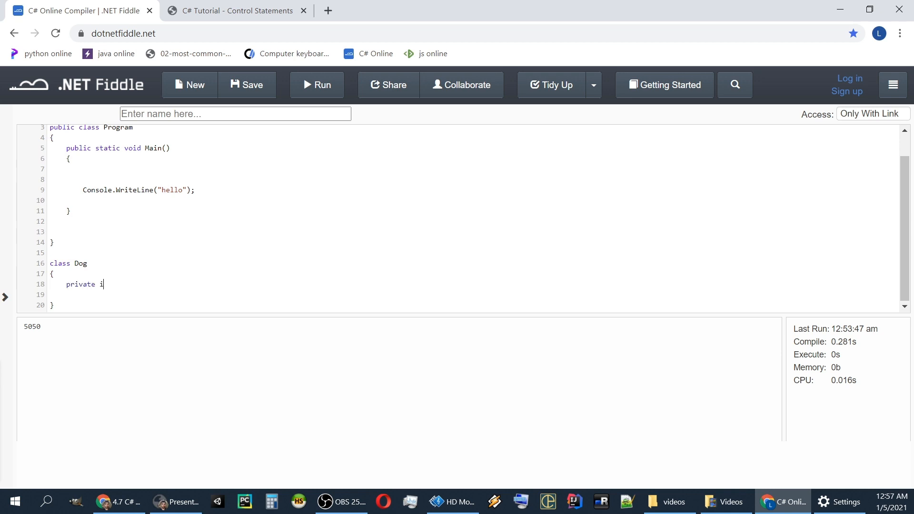
{"action": "type", "text": "nt food"}
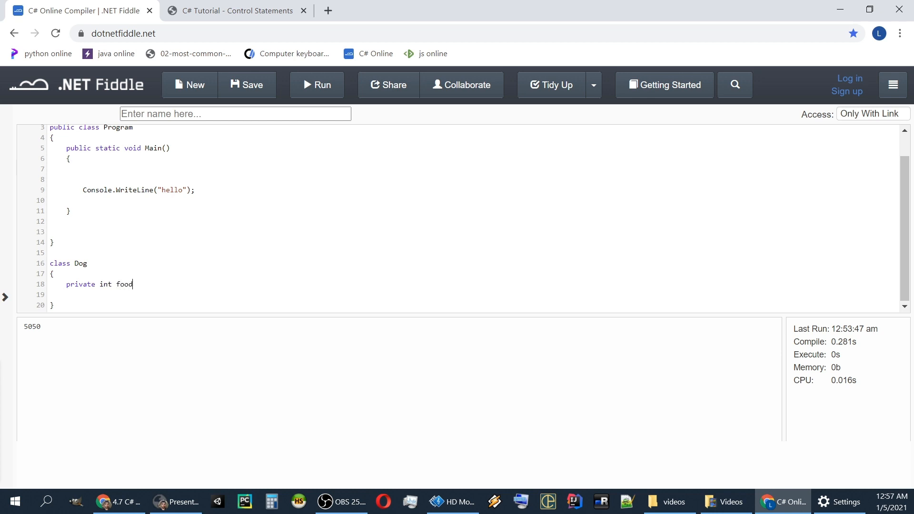
{"action": "type", "text": "Eaten ="}
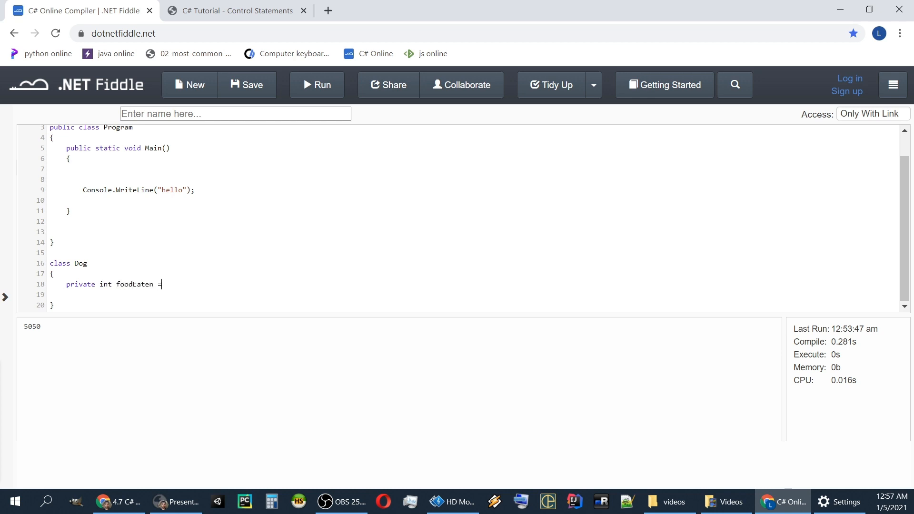
{"action": "type", "text": "0;"}
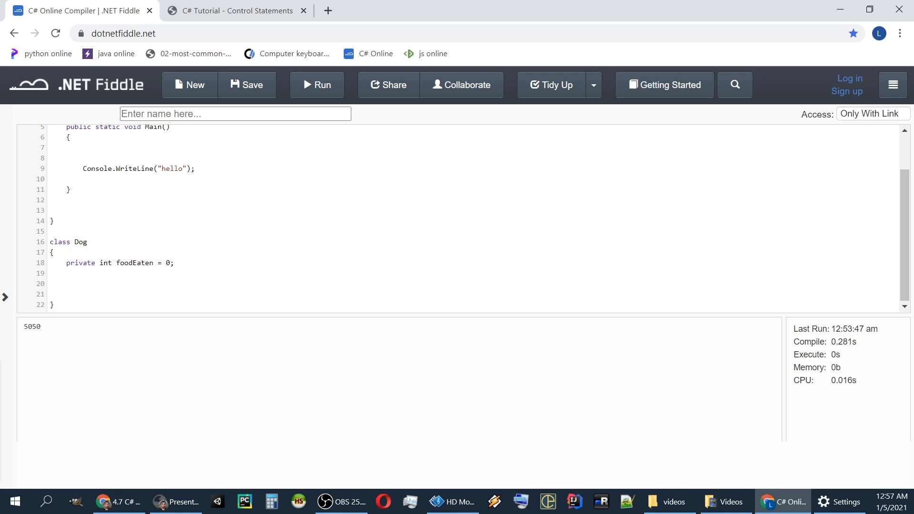
Start a 'public void feed(int foodQuantity){' method signature under the foodEaten field
{"action": "left_click", "coordinate": [66, 283]}
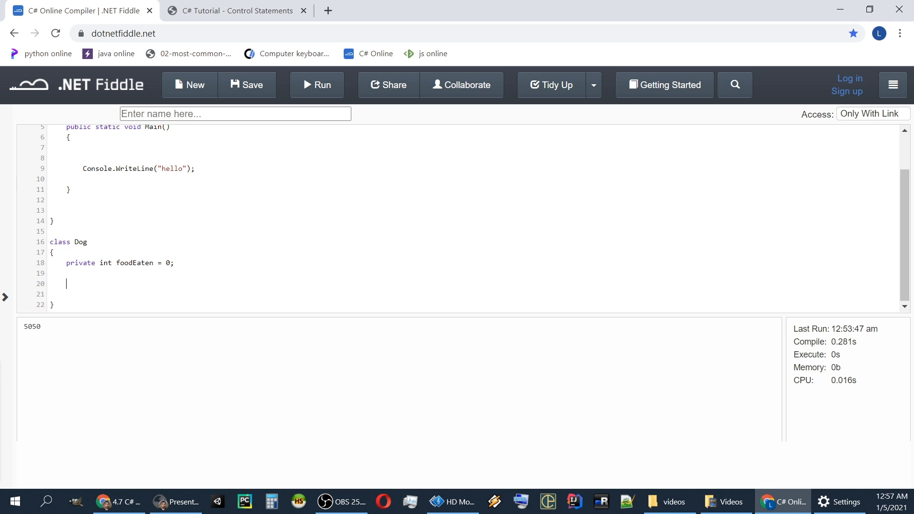
{"action": "type", "text": "priv"}
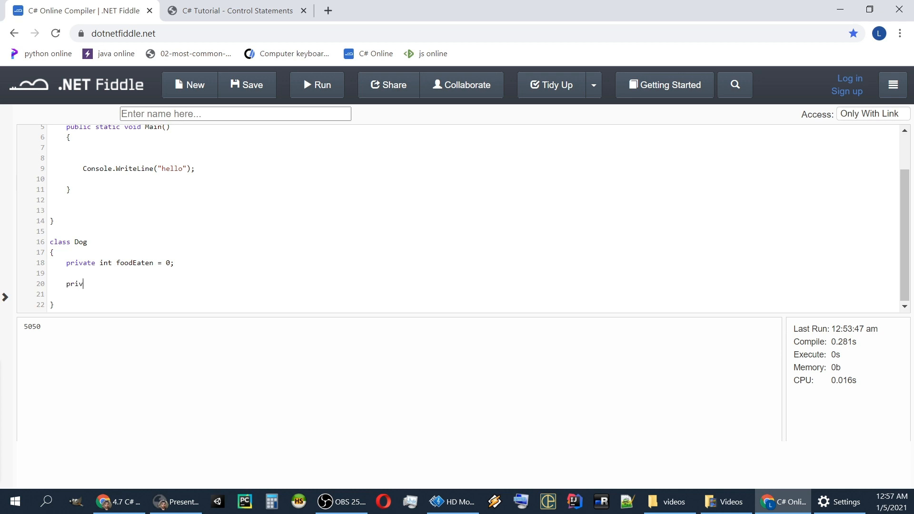
{"action": "type", "text": "pu"}
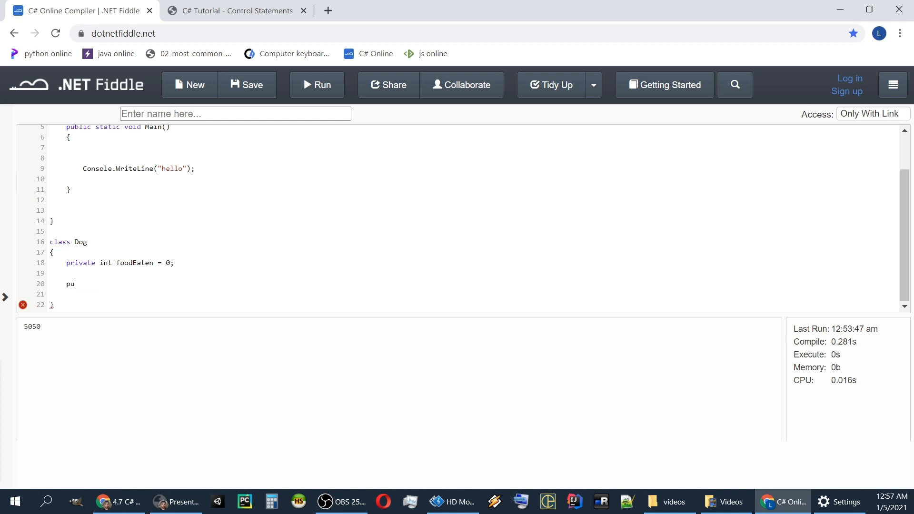
{"action": "type", "text": "blic void"}
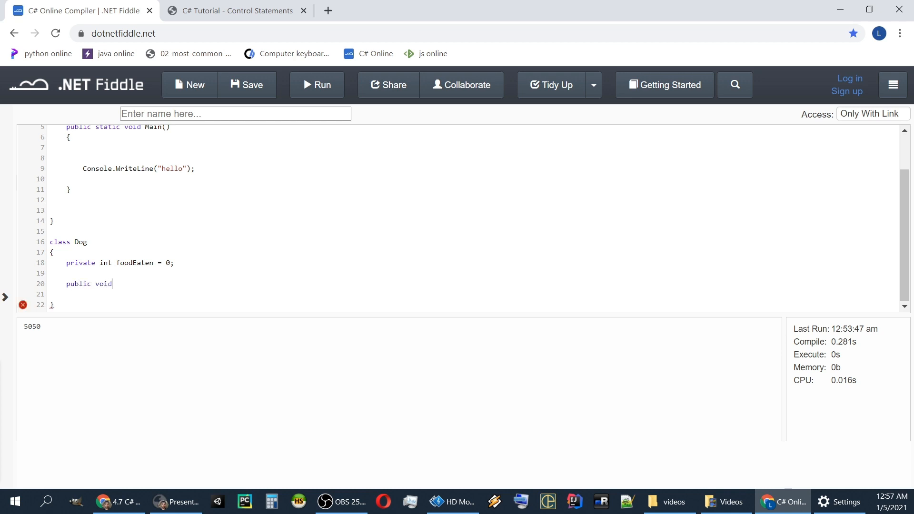
{"action": "type", "text": "feed"}
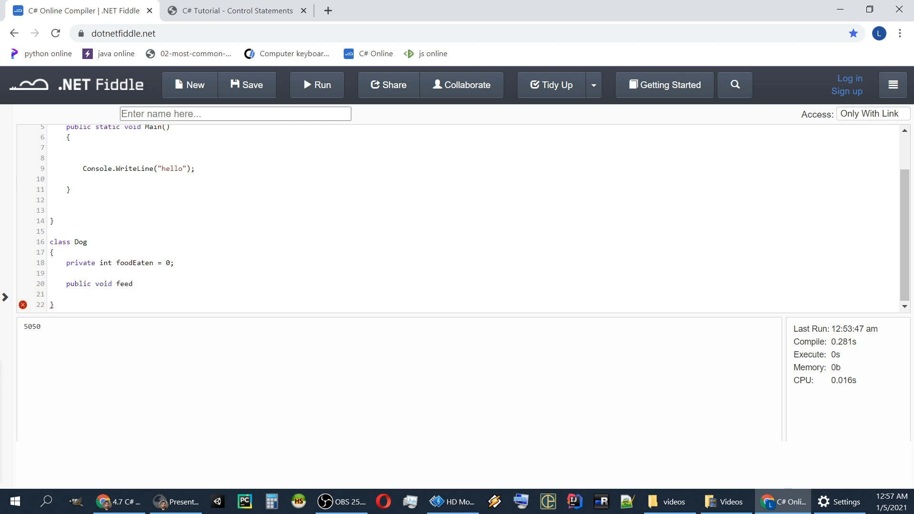
{"action": "type", "text": "()"}
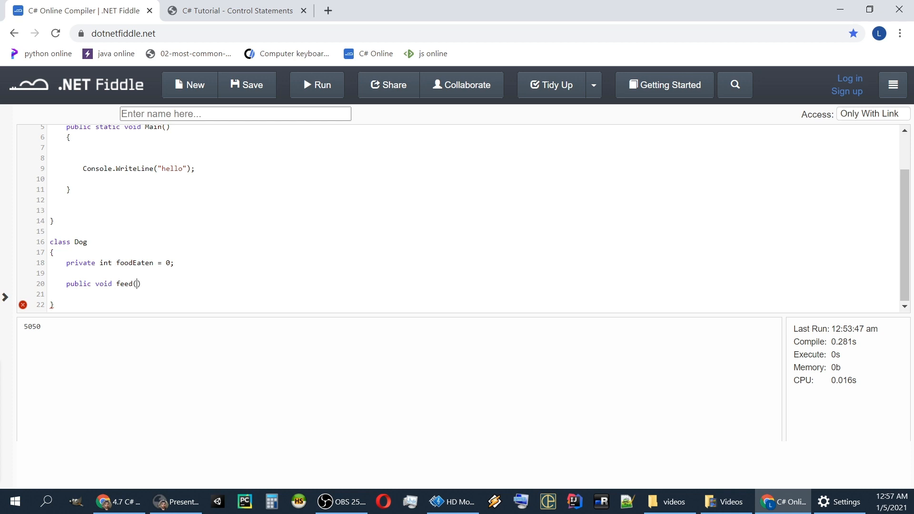
{"action": "type", "text": "int food"}
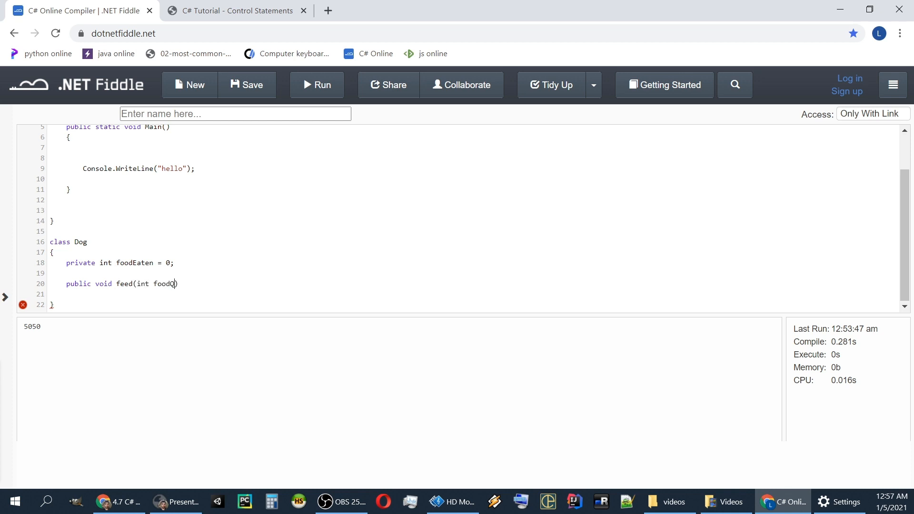
{"action": "type", "text": "Quantity"}
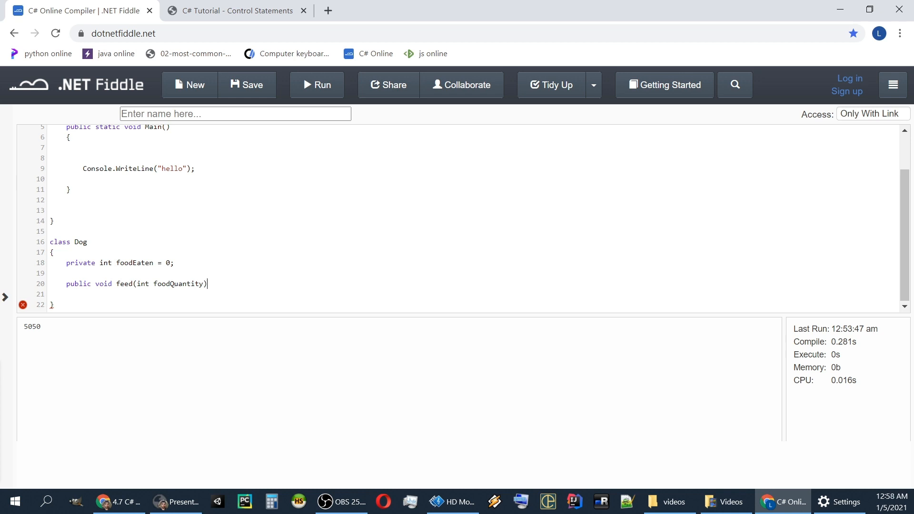
{"action": "type", "text": "{"}
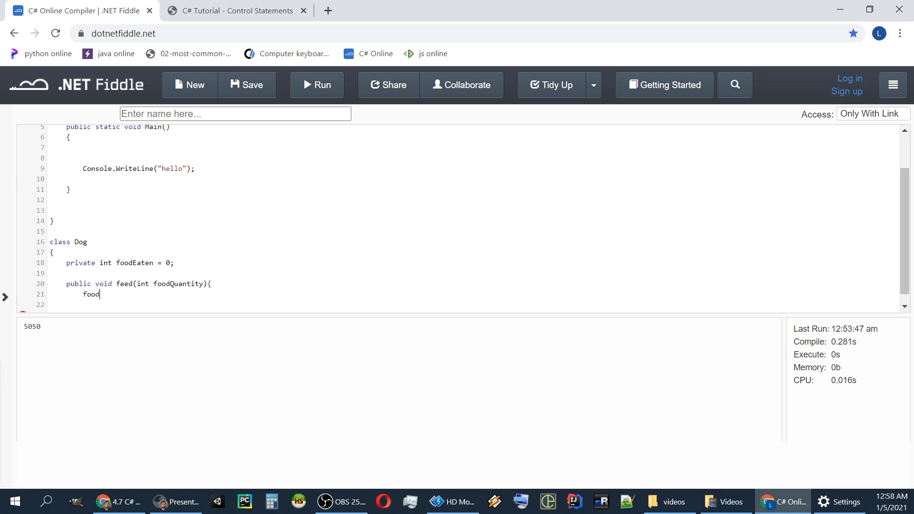
Write the feed body as 'this.foodEaten += foodQuantity;' and move below the method
{"action": "type", "text": "Eaten"}
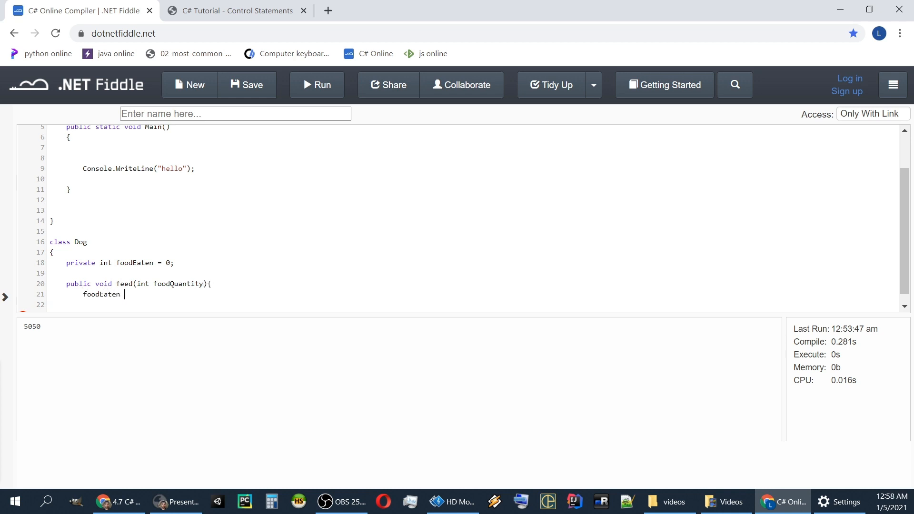
{"action": "type", "text": "+="}
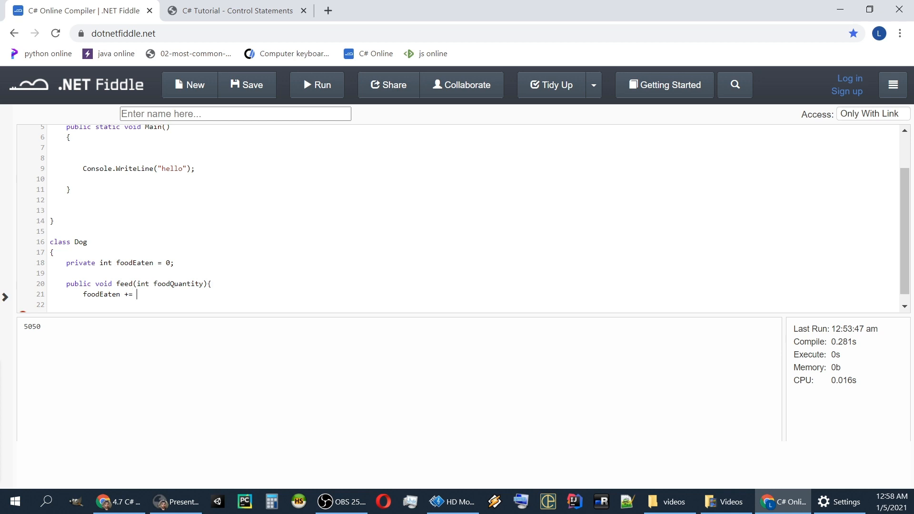
{"action": "type", "text": "foodQ"}
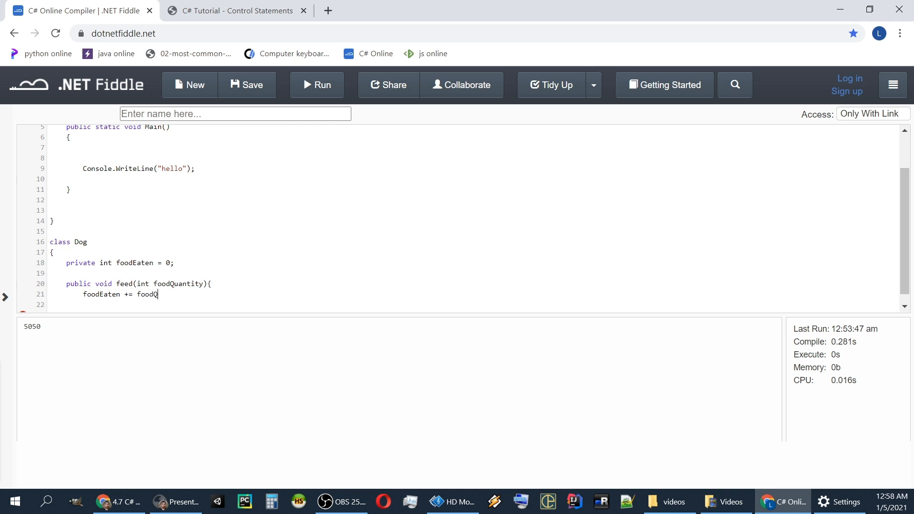
{"action": "type", "text": "uantity"}
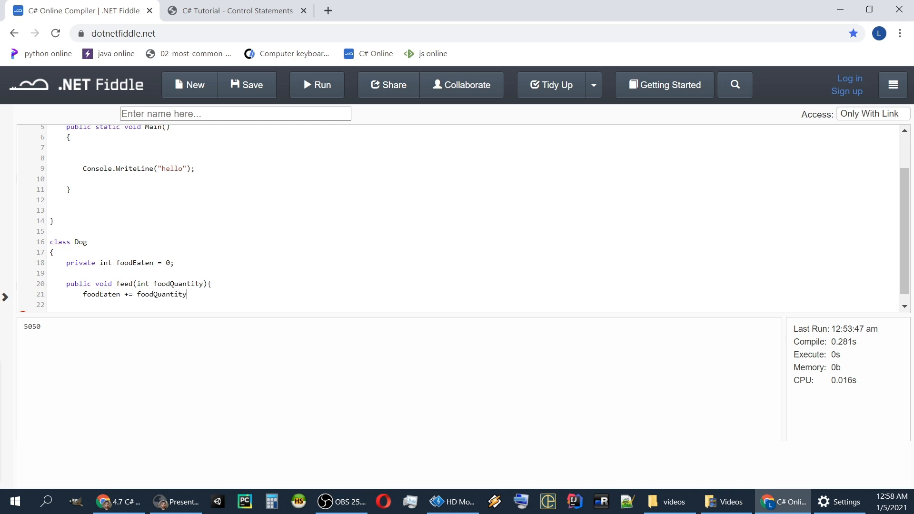
{"action": "type", "text": ";"}
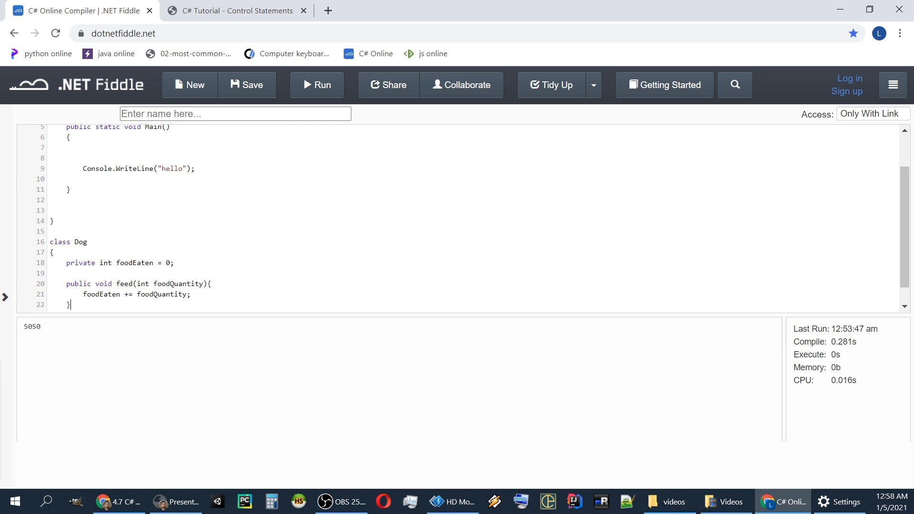
{"action": "double_click", "coordinate": [100, 294]}
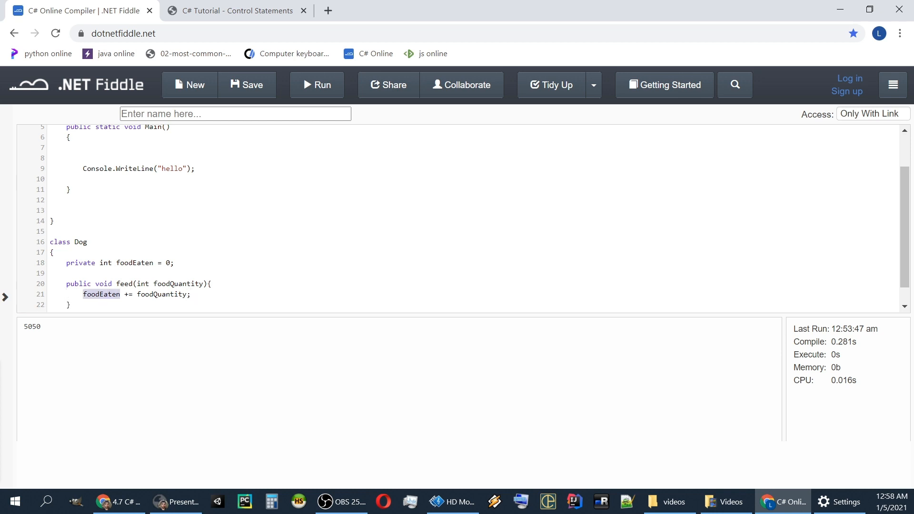
{"action": "type", "text": "this."}
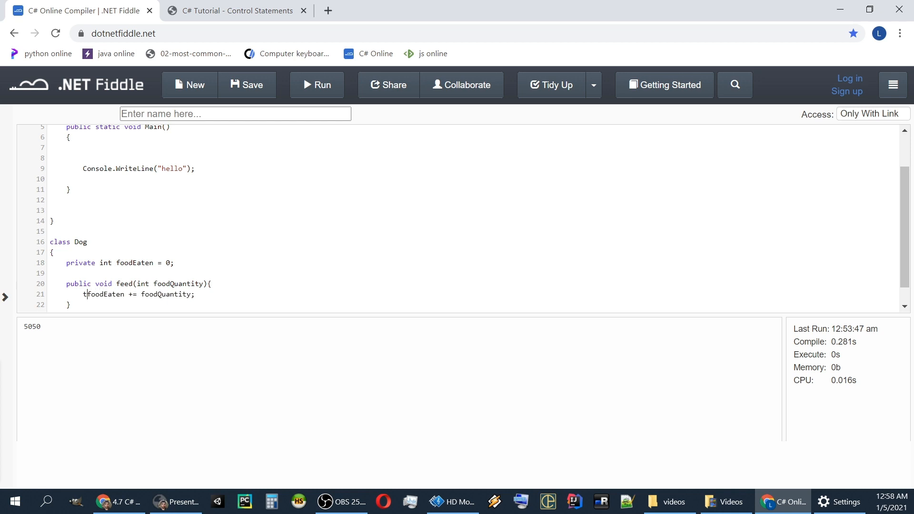
{"action": "double_click", "coordinate": [104, 294]}
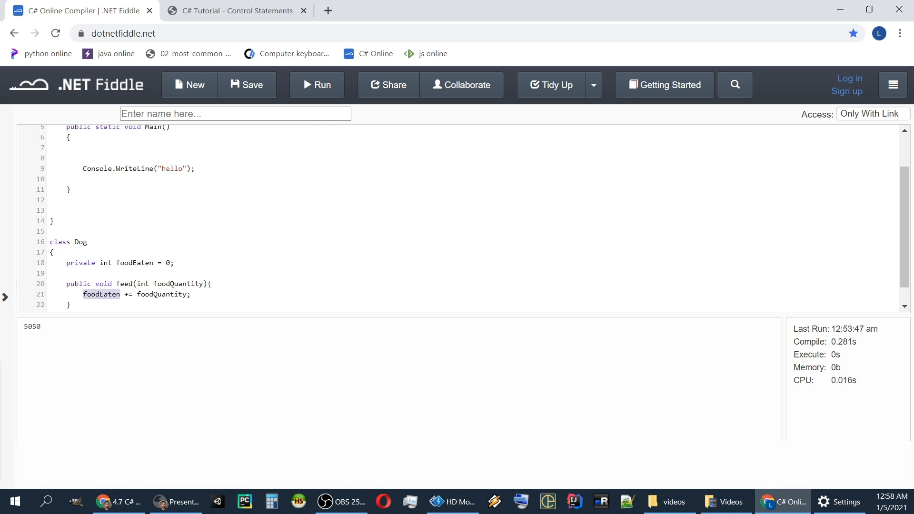
{"action": "left_click", "coordinate": [124, 295]}
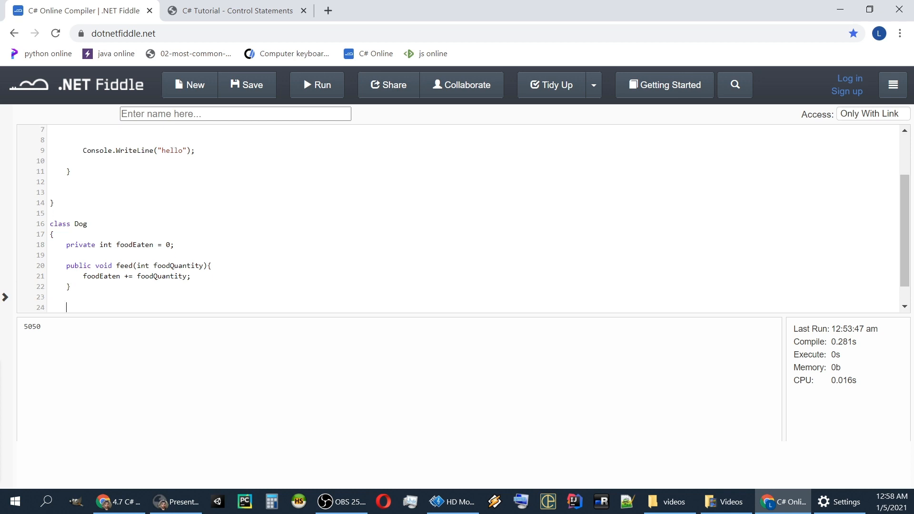
Declare an empty 'public void isHappy()' method with its opening brace on its own line
{"action": "type", "text": "pub"}
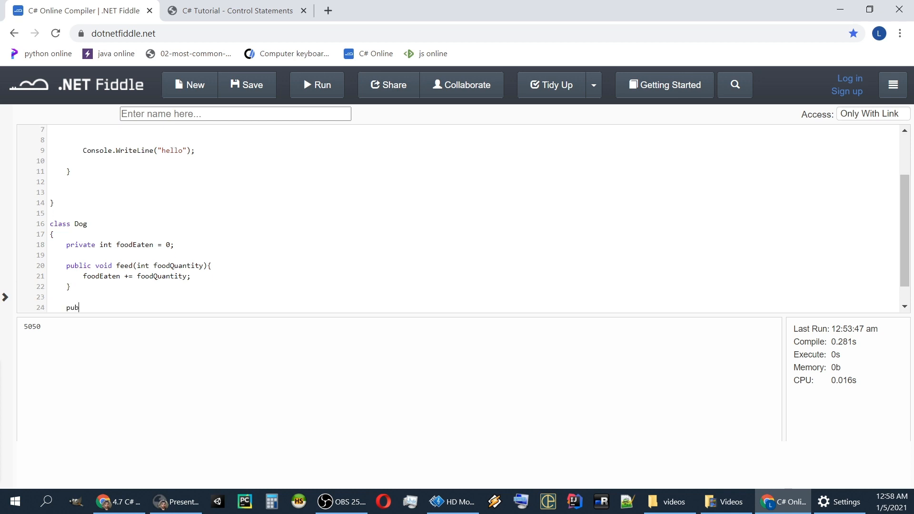
{"action": "type", "text": "lic"}
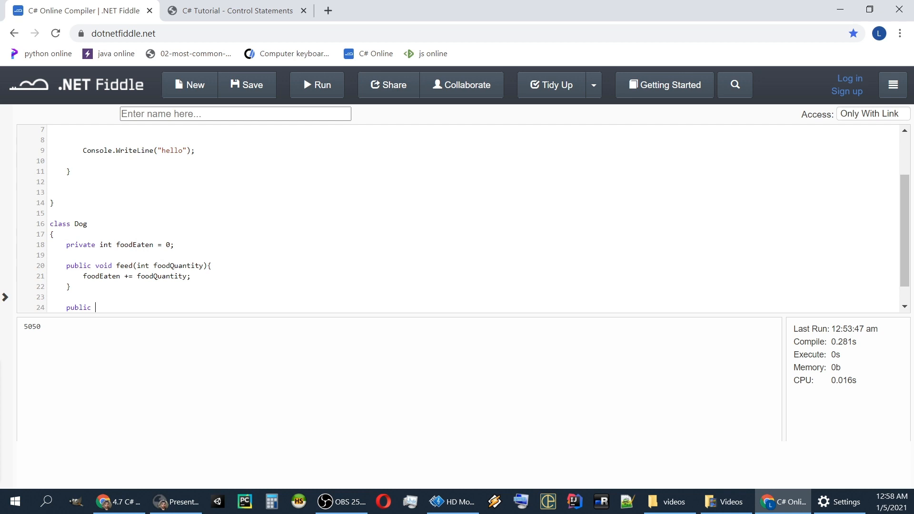
{"action": "type", "text": "v"}
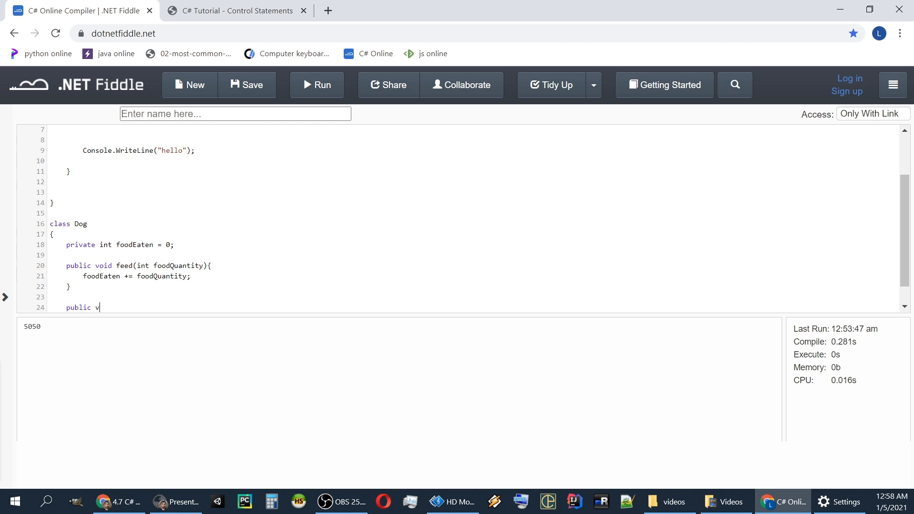
{"action": "type", "text": "oid is"}
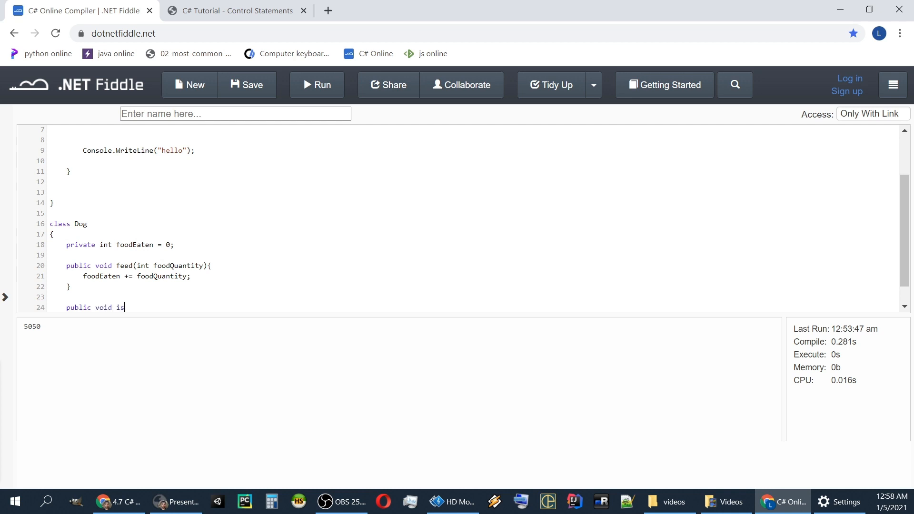
{"action": "type", "text": "Happy"}
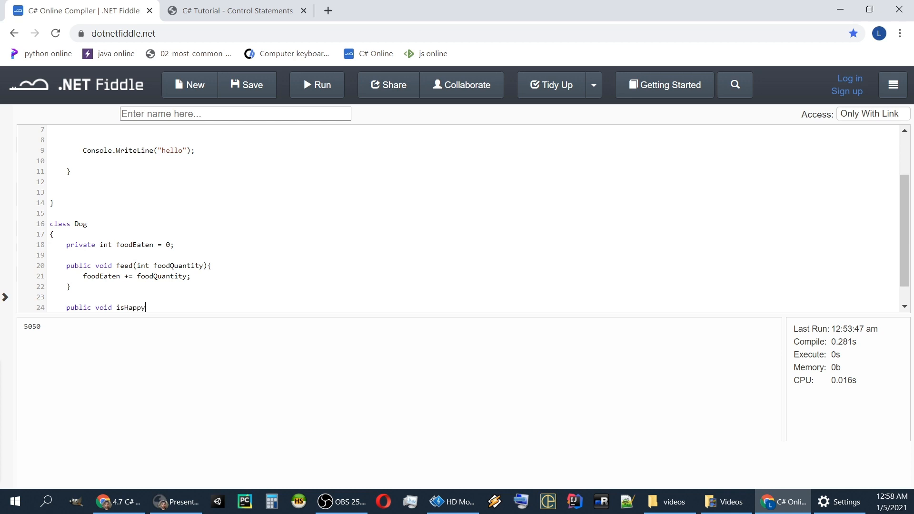
{"action": "type", "text": "()"}
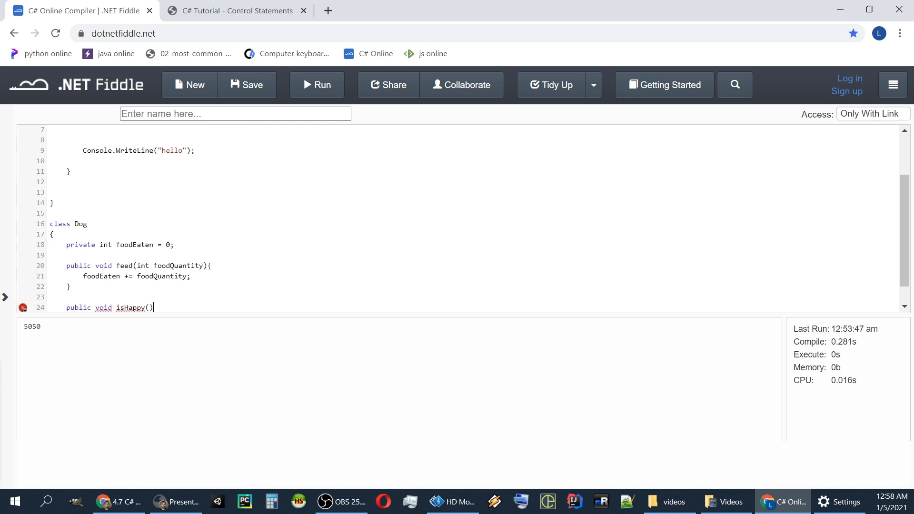
{"action": "key", "text": "enter"}
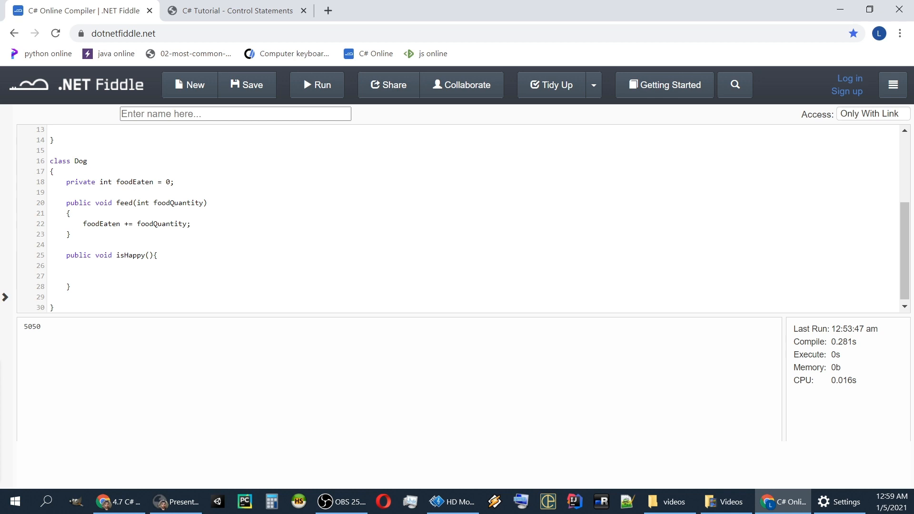
{"action": "key", "text": "Enter"}
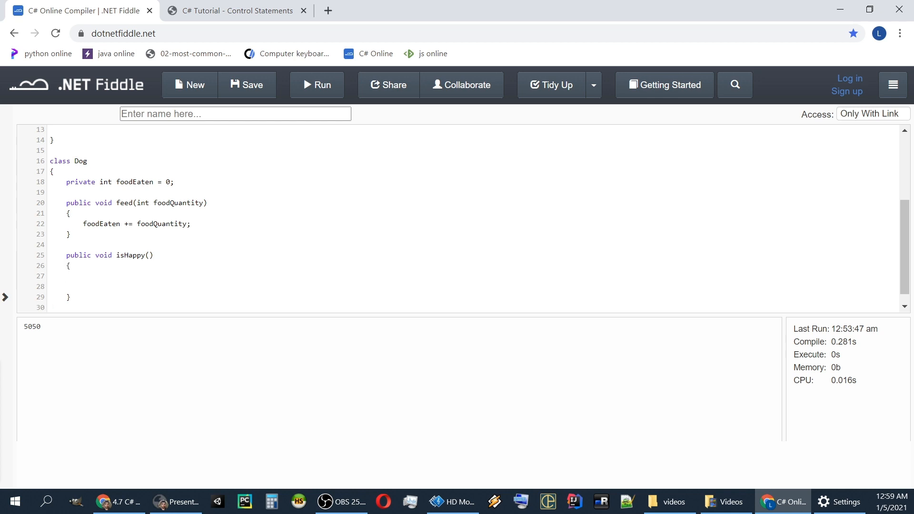
Write 'if(foodEaten <= 50)' printing a 'The dog is hungry' Console.WriteLine message
{"action": "type", "text": "if()"}
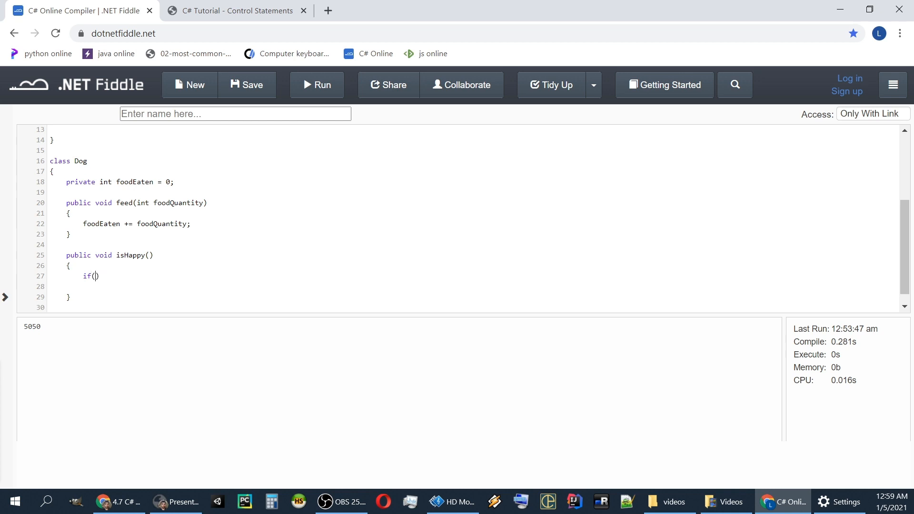
{"action": "type", "text": "foodEaten <="}
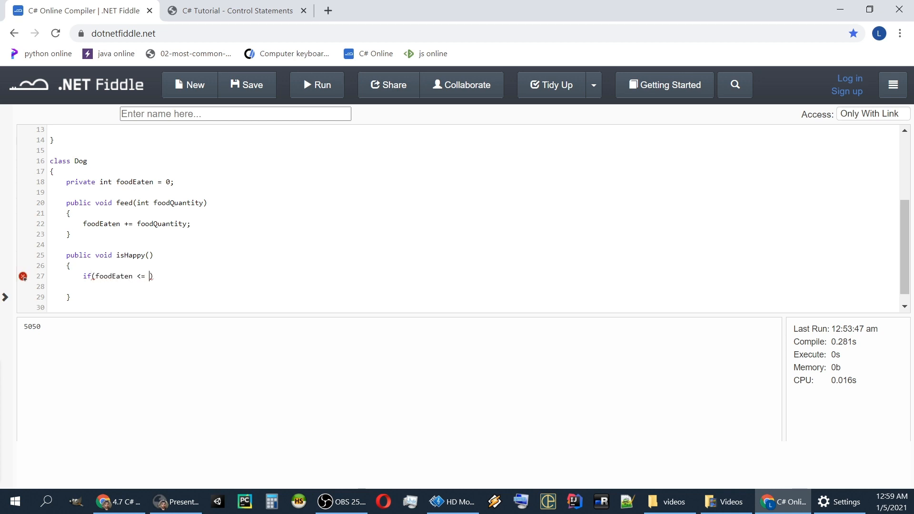
{"action": "type", "text": "50)"}
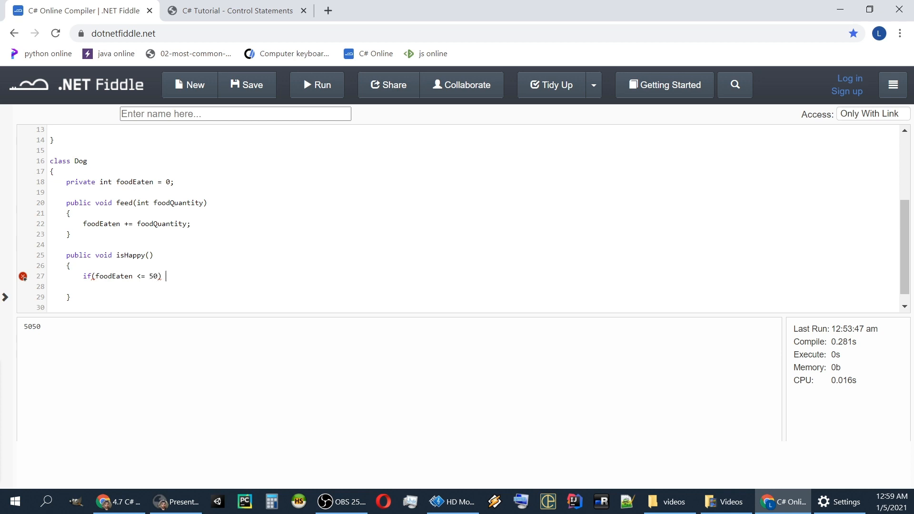
{"action": "type", "text": "{"}
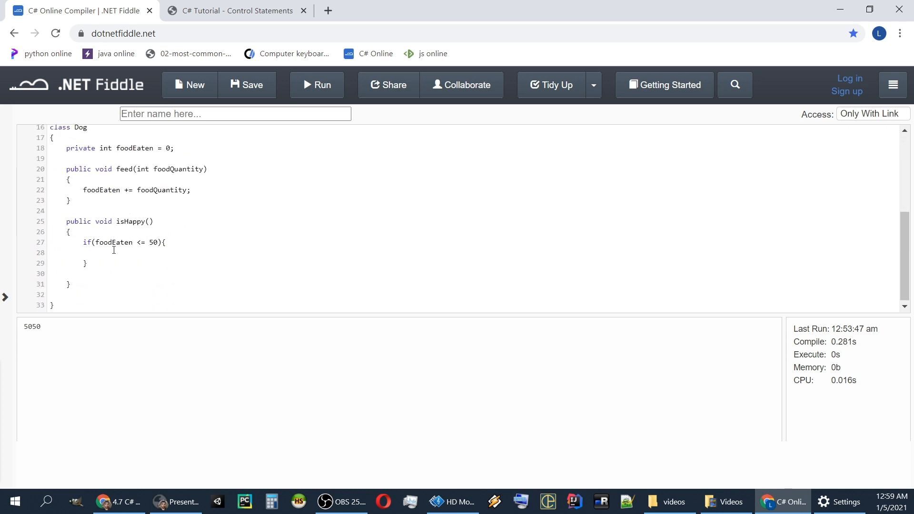
{"action": "type", "text": "Console.WriteLine(\"hello\");"}
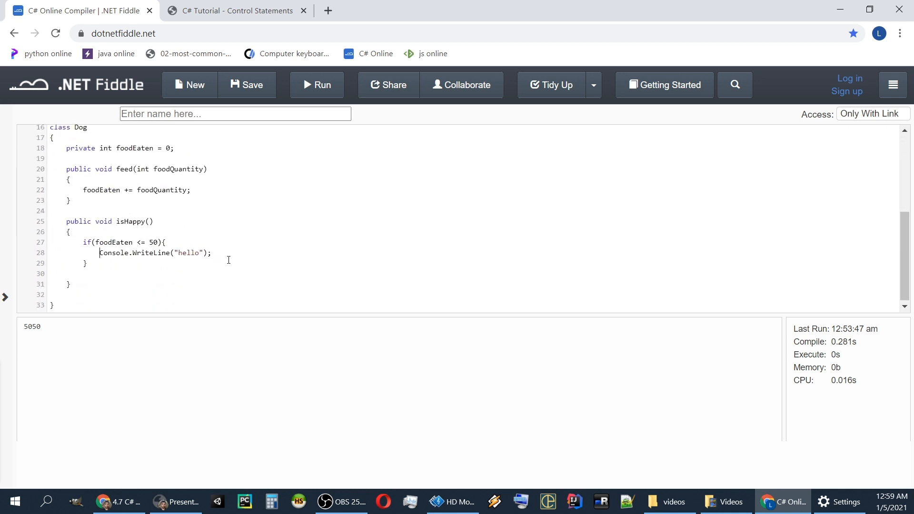
{"action": "type", "text": "The dof"}
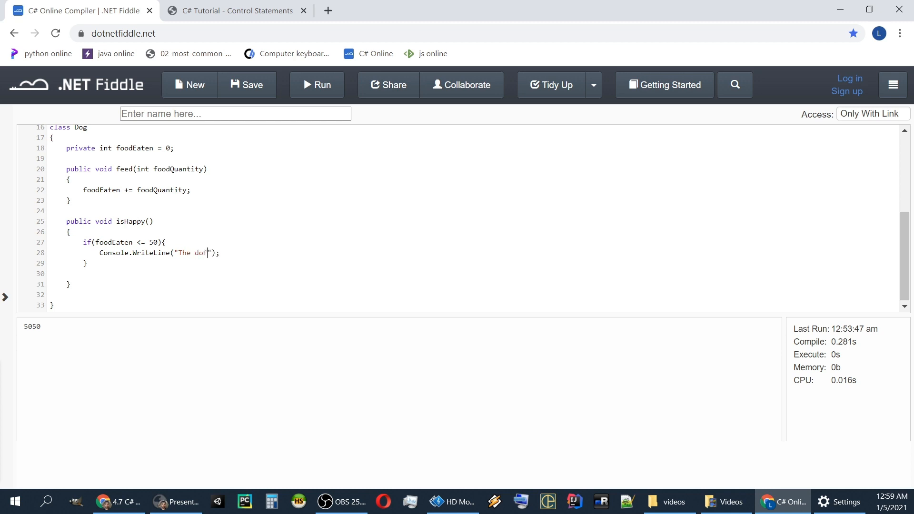
{"action": "key", "text": "Backspace"}
{"action": "type", "text": "g is not "}
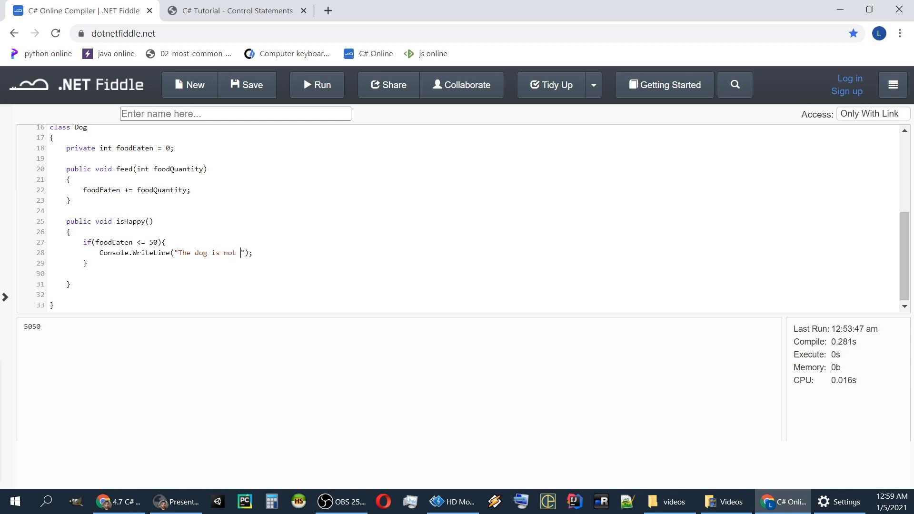
{"action": "type", "text": "happy because he is h"}
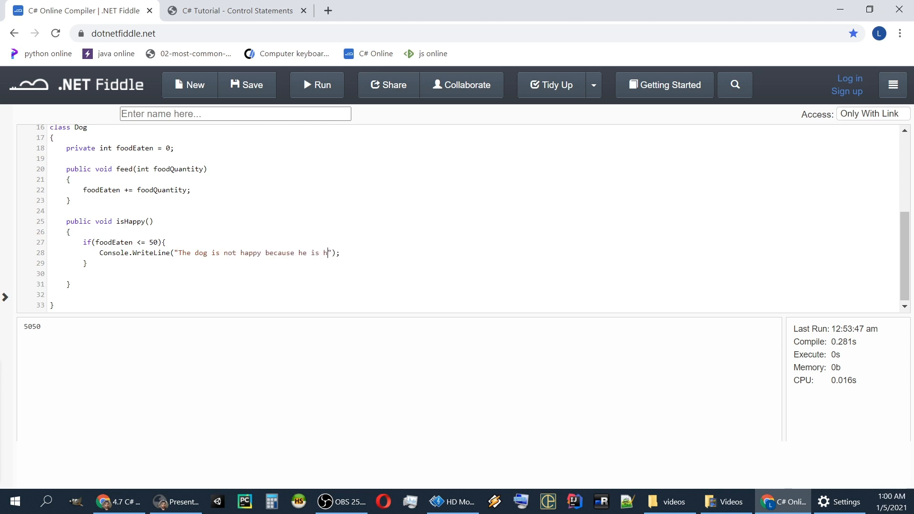
{"action": "type", "text": "ungry"}
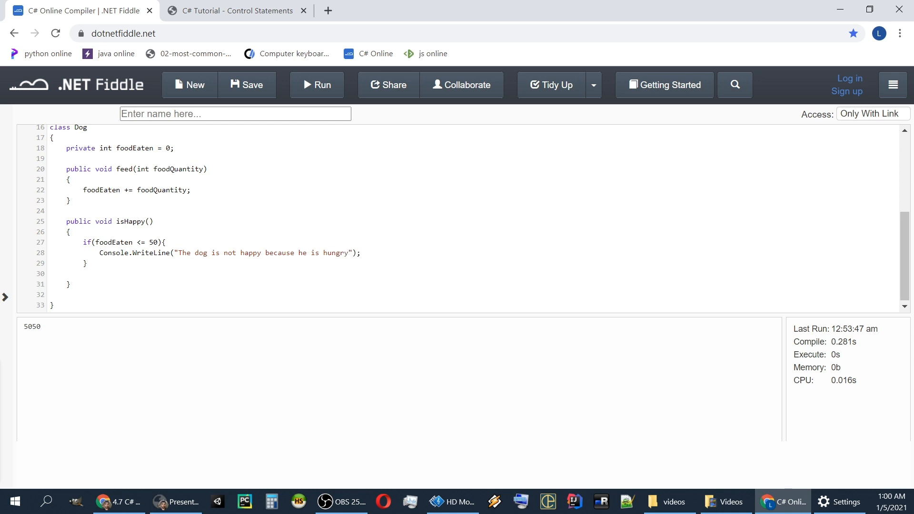
Add 'else if(foodEaten <= 100)' with a copied message line reworded for that branch
{"action": "type", "text": "else if"}
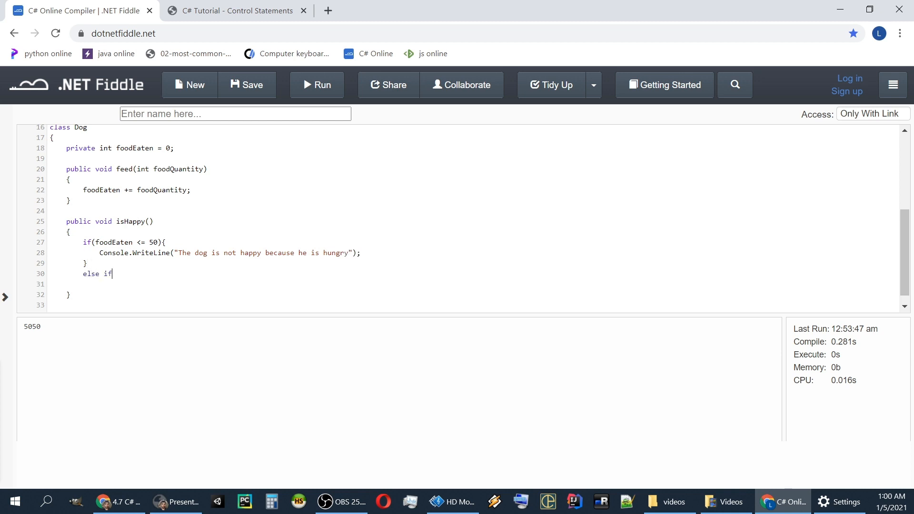
{"action": "type", "text": "(f"}
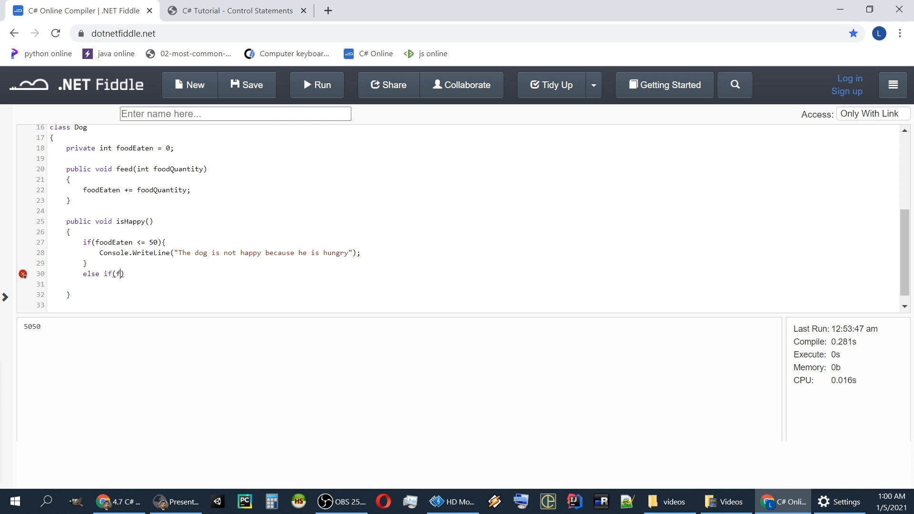
{"action": "type", "text": "oodEaten"}
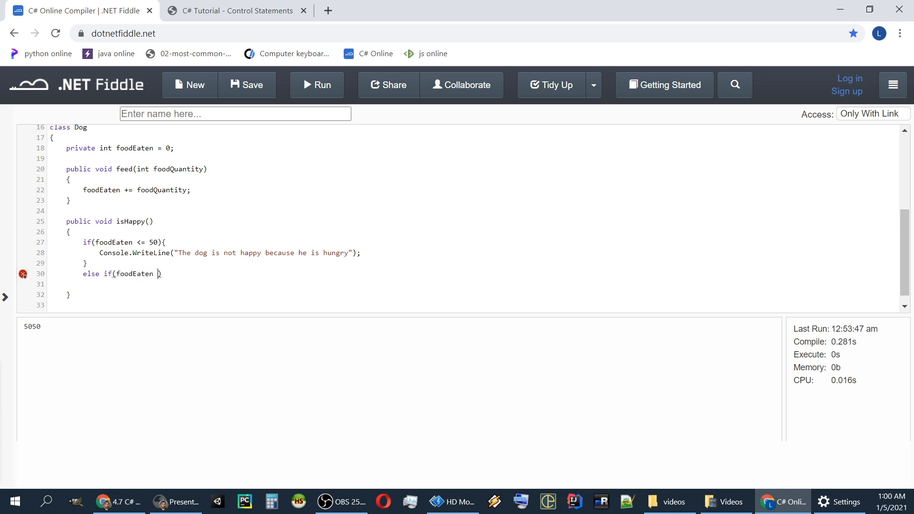
{"action": "type", "text": "<= 1"}
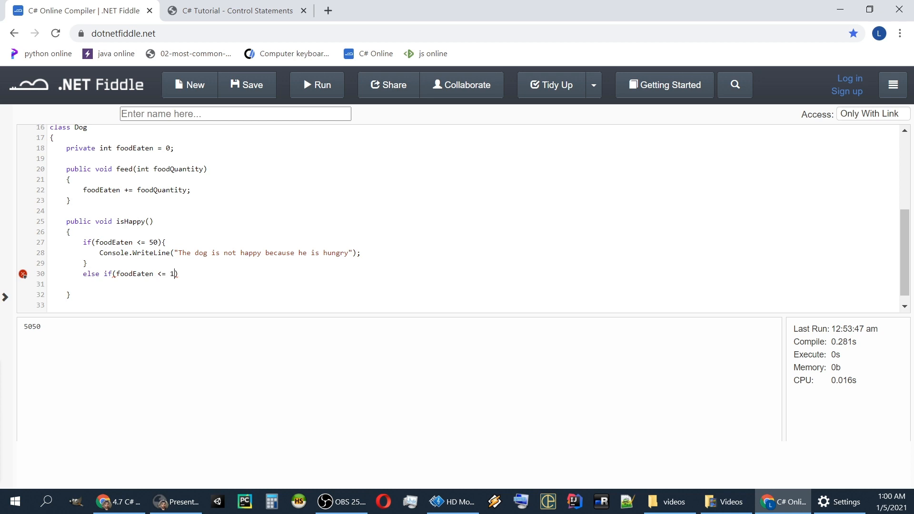
{"action": "type", "text": "00"}
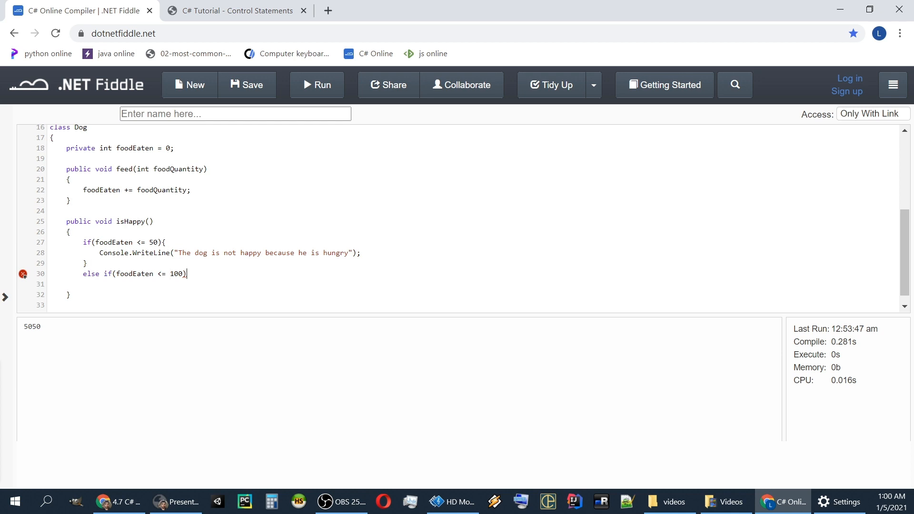
{"action": "type", "text": "{"}
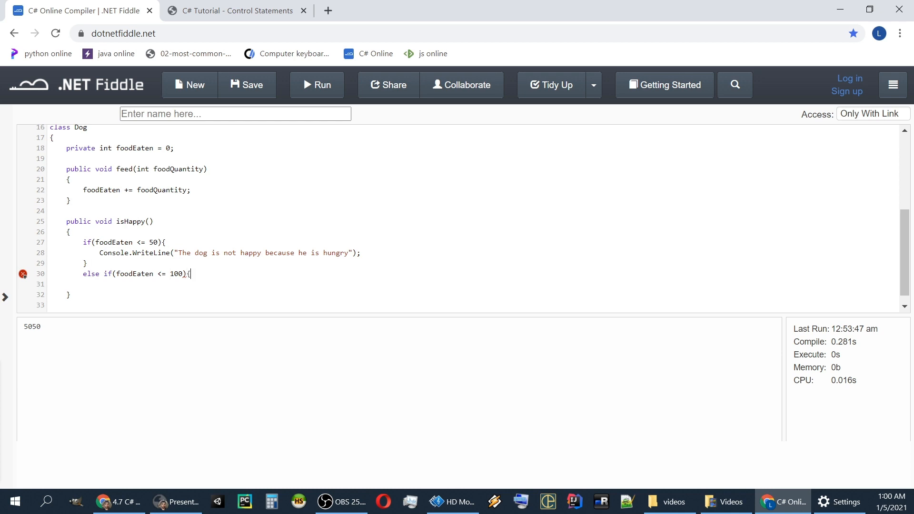
{"action": "key", "text": "enter"}
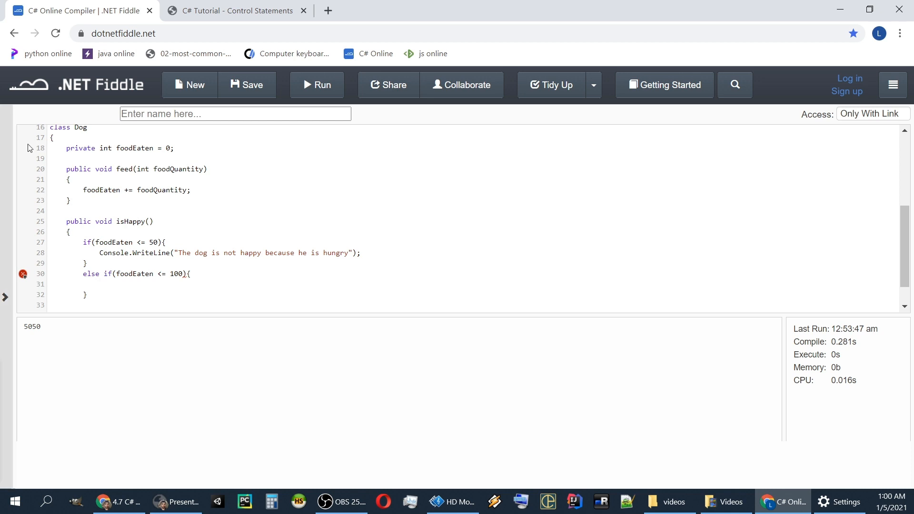
{"action": "triple_click", "coordinate": [227, 252]}
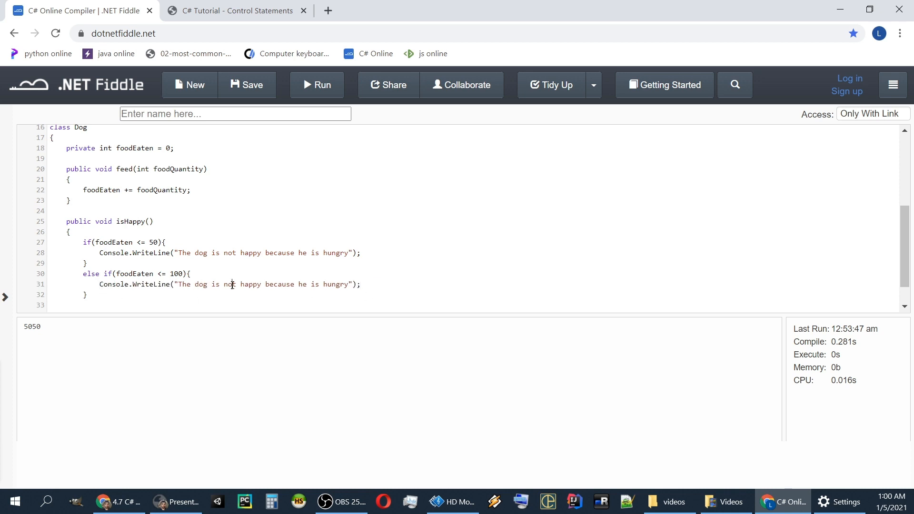
{"action": "left_click_drag", "start_coordinate": [223, 284], "coordinate": [349, 285]}
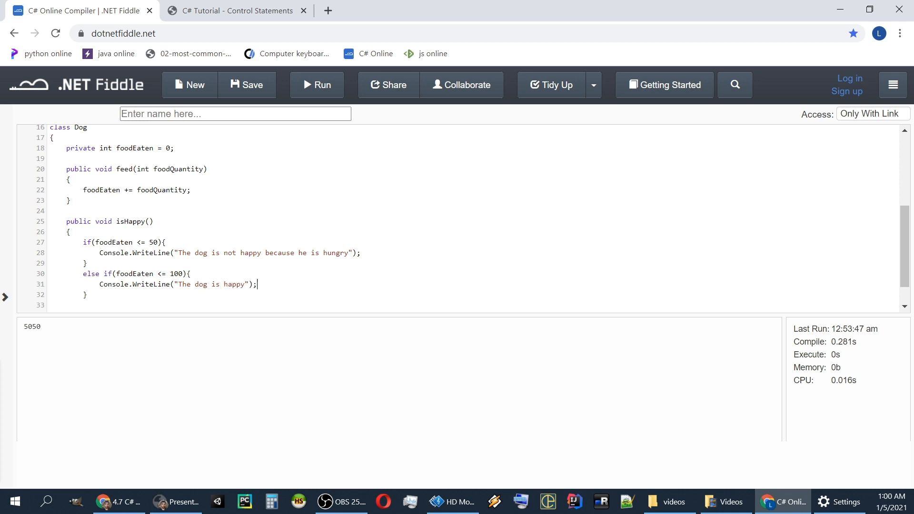
Add an 'else' branch printing that the dog is not happy because he ate too much
{"action": "type", "text": "el"}
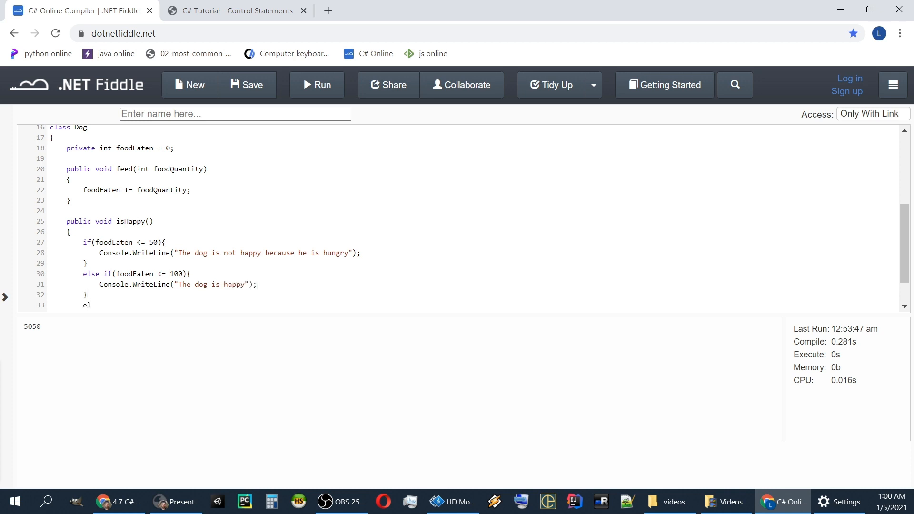
{"action": "type", "text": "se{"}
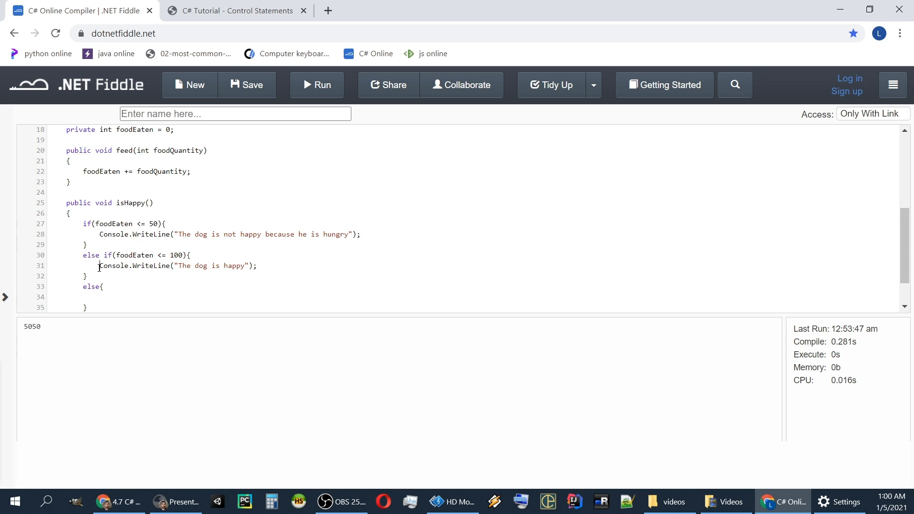
{"action": "type", "text": "Console.WriteLine(\"The dog is happy\");"}
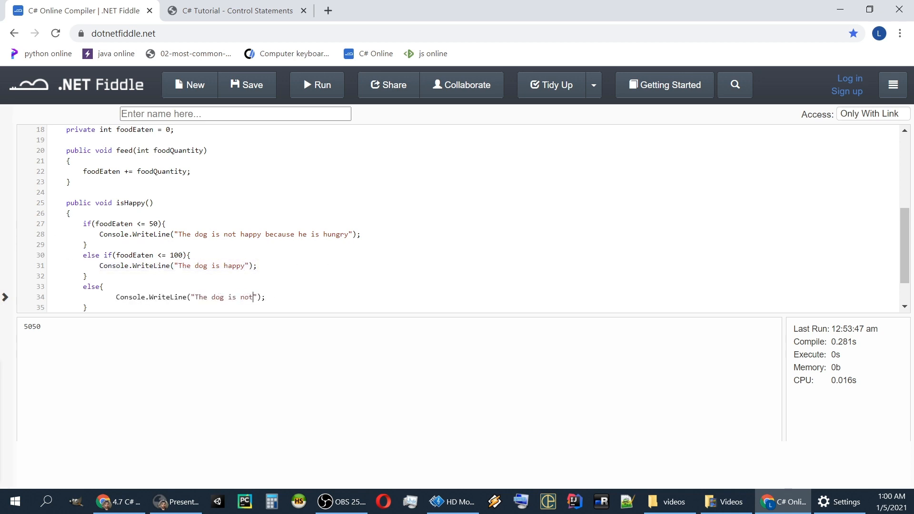
{"action": "type", "text": "happy because he"}
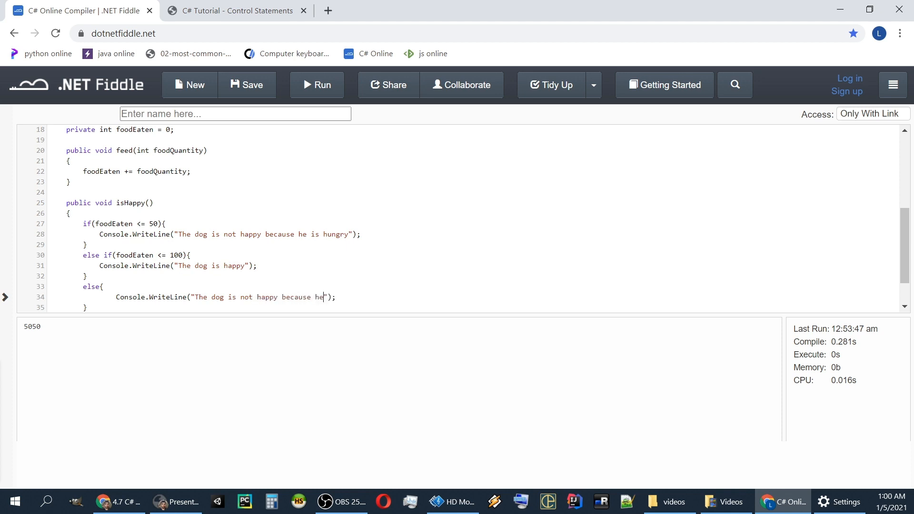
{"action": "type", "text": "ate too much"}
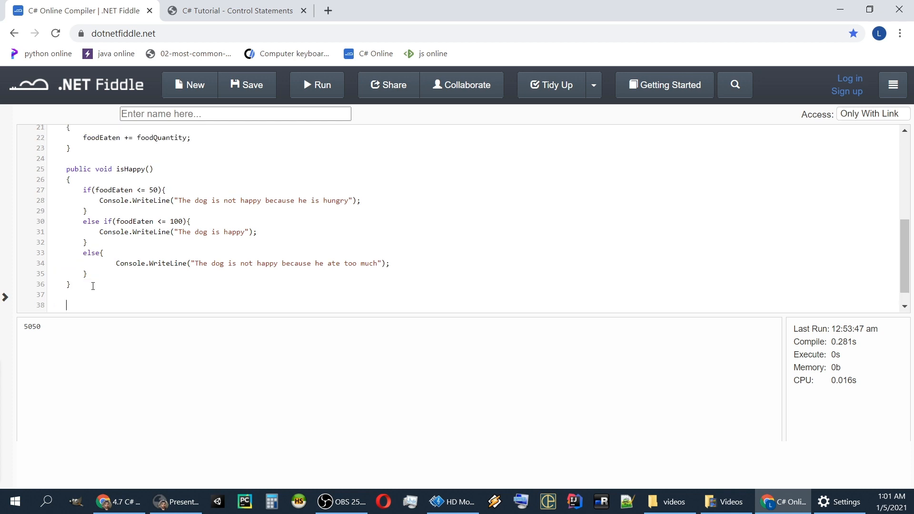
Write 'public void exercise(){ foodEaten -= 50; }' in the Dog class
{"action": "type", "text": "public void e"}
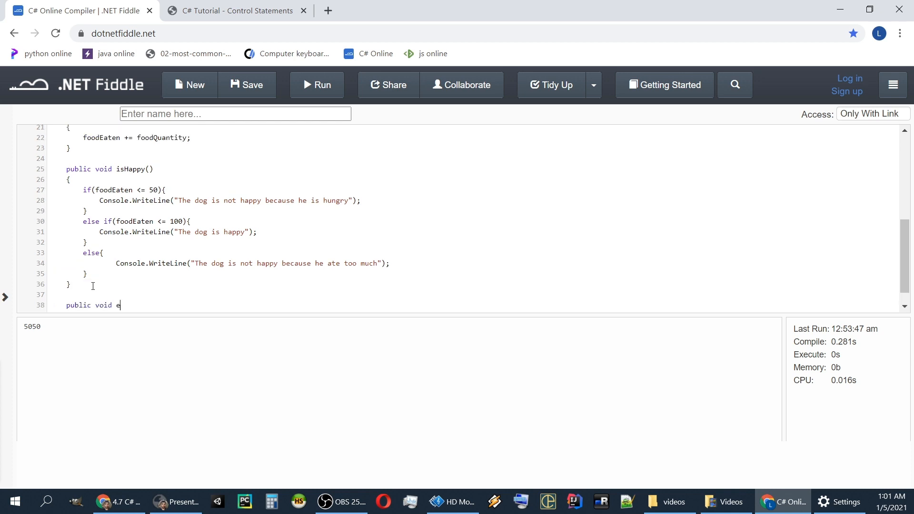
{"action": "type", "text": "xedry"}
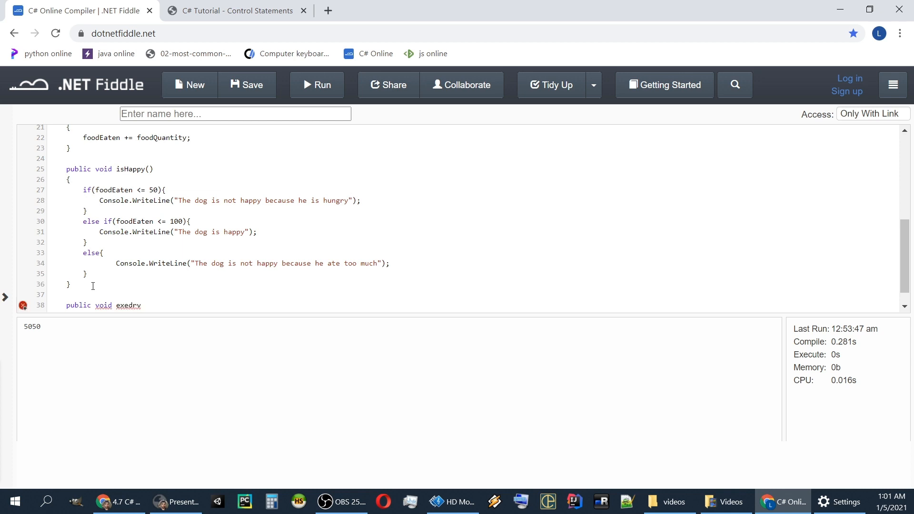
{"action": "type", "text": "exercise"}
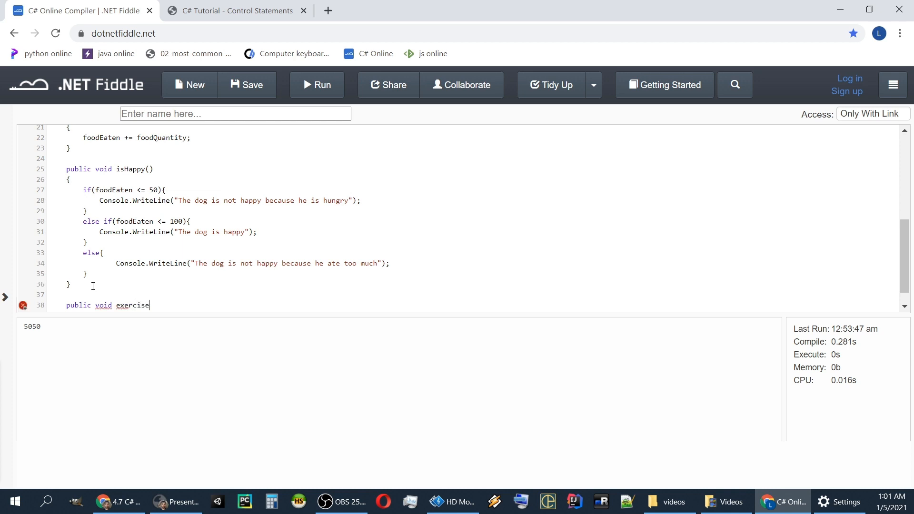
{"action": "type", "text": "(){"}
{"action": "type", "text": "f"}
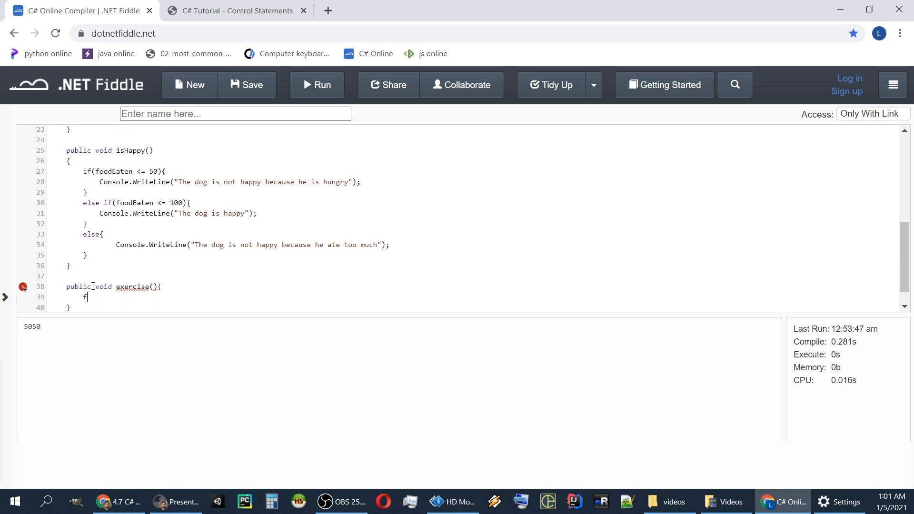
{"action": "type", "text": "oodEa"}
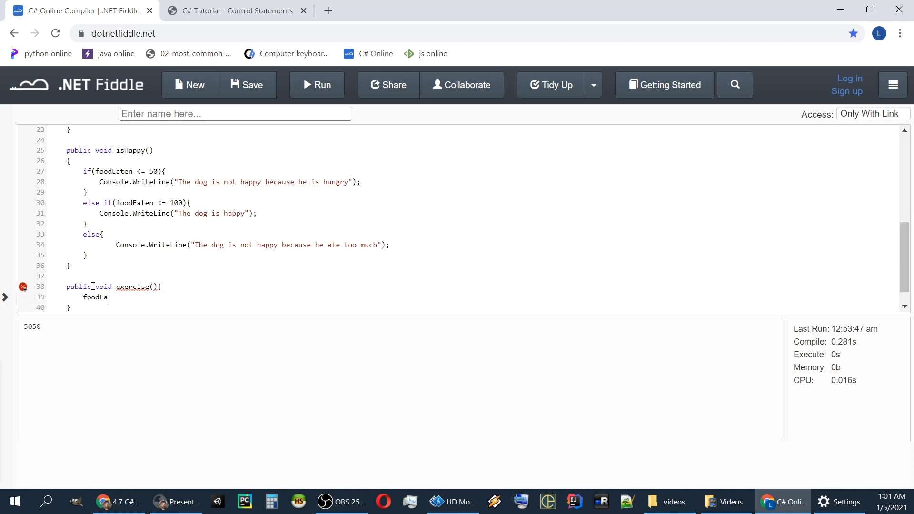
{"action": "type", "text": "ten ="}
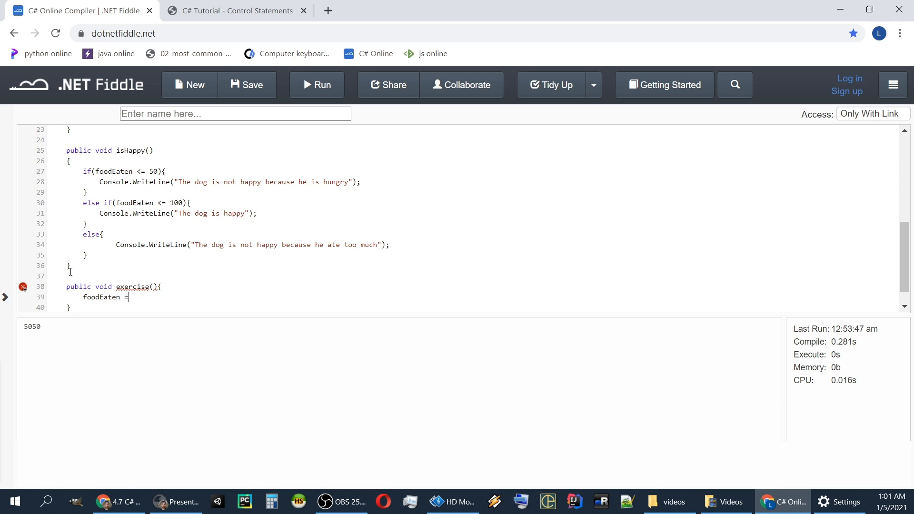
{"action": "key", "text": "Backspace"}
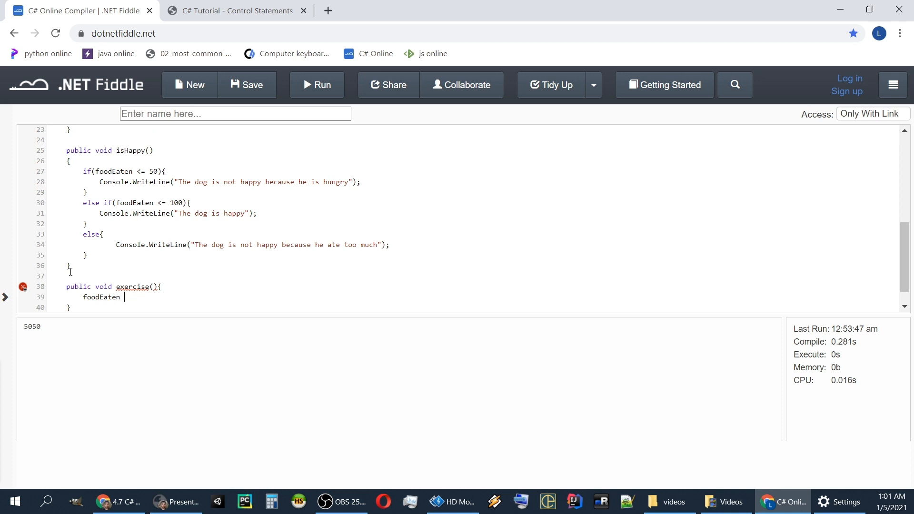
{"action": "type", "text": "-="}
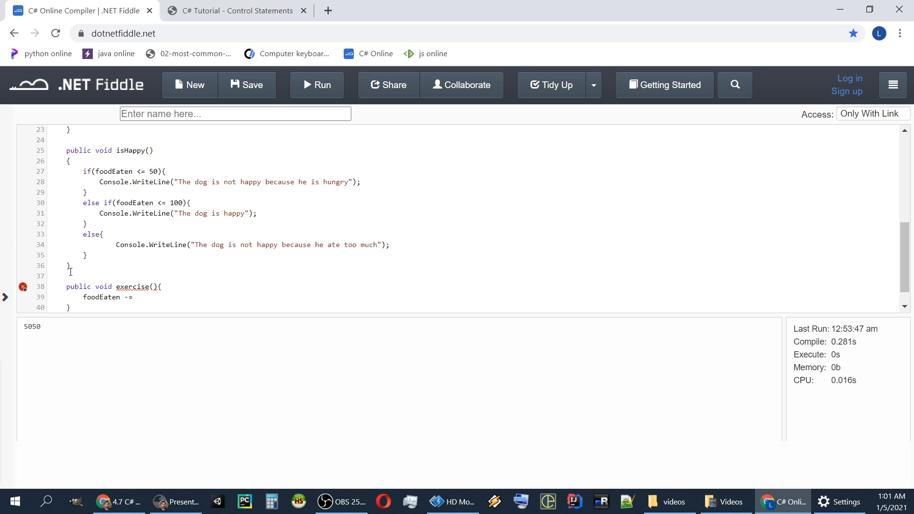
{"action": "type", "text": "50;"}
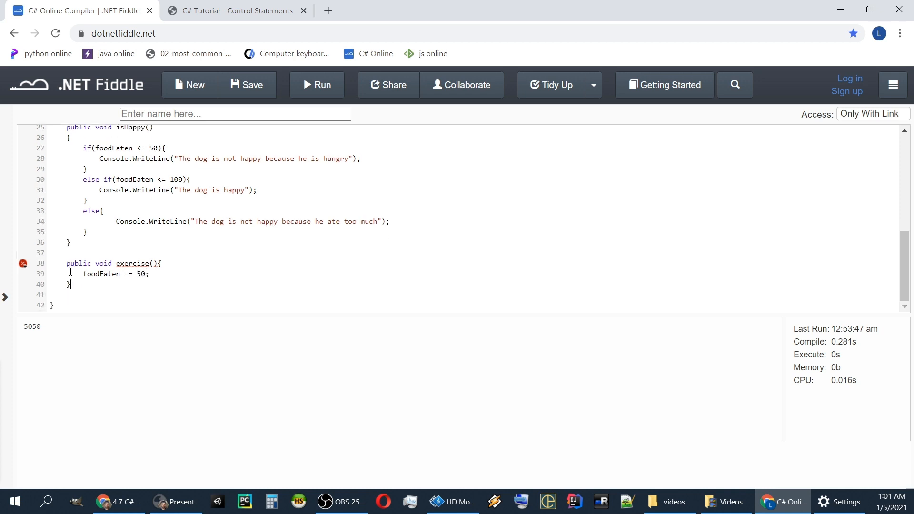
{"action": "left_click", "coordinate": [551, 84]}
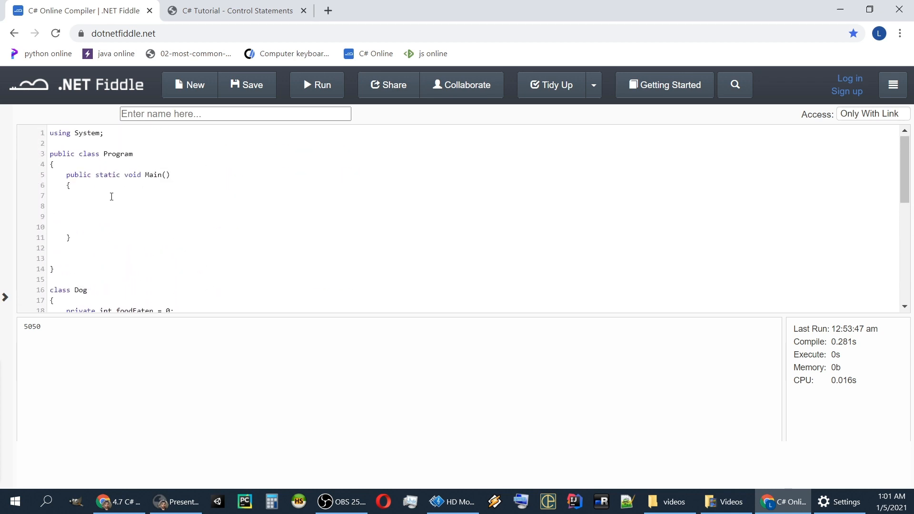
In Main, create 'Dog dog = new Dog();' and call 'dog.feed(120);'
{"action": "type", "text": "D"}
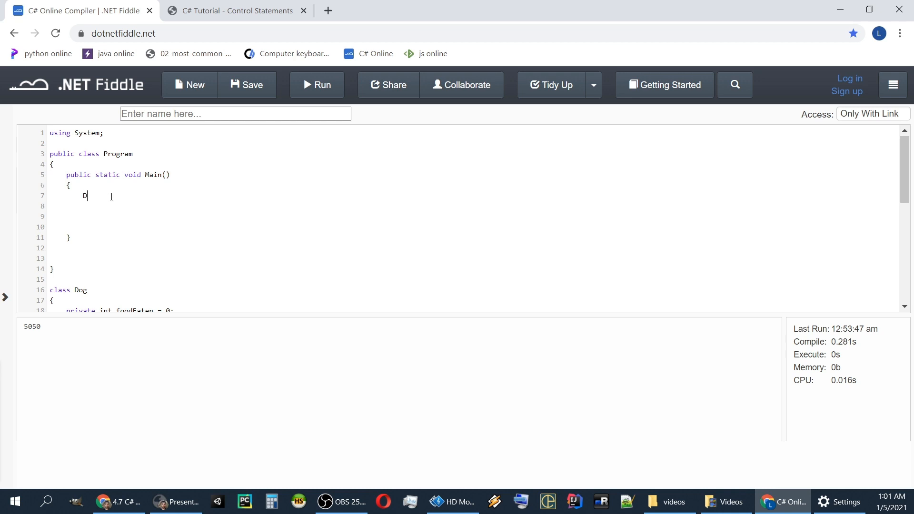
{"action": "type", "text": "og dog ="}
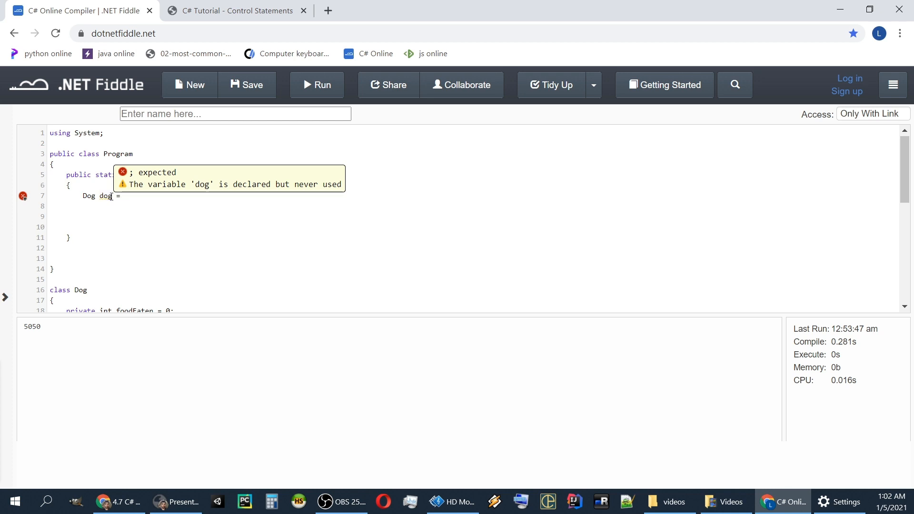
{"action": "type", "text": "new Dog();"}
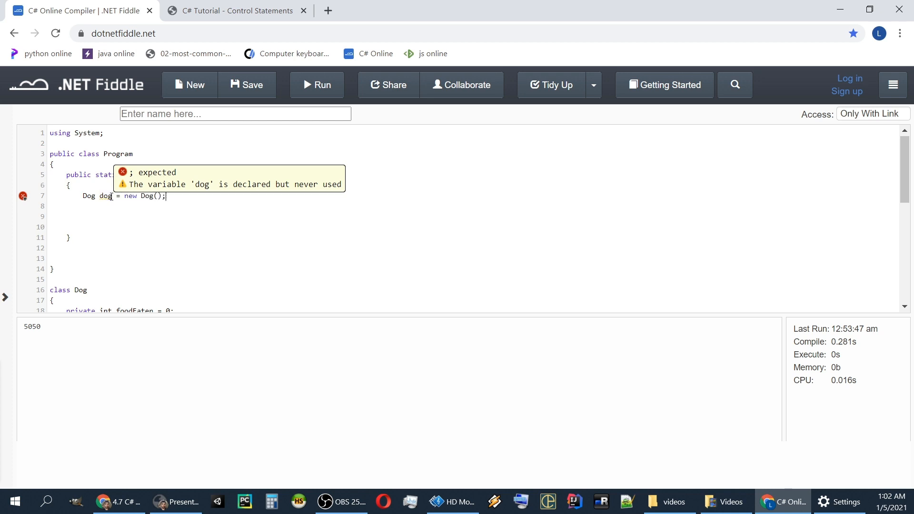
{"action": "type", "text": "d"}
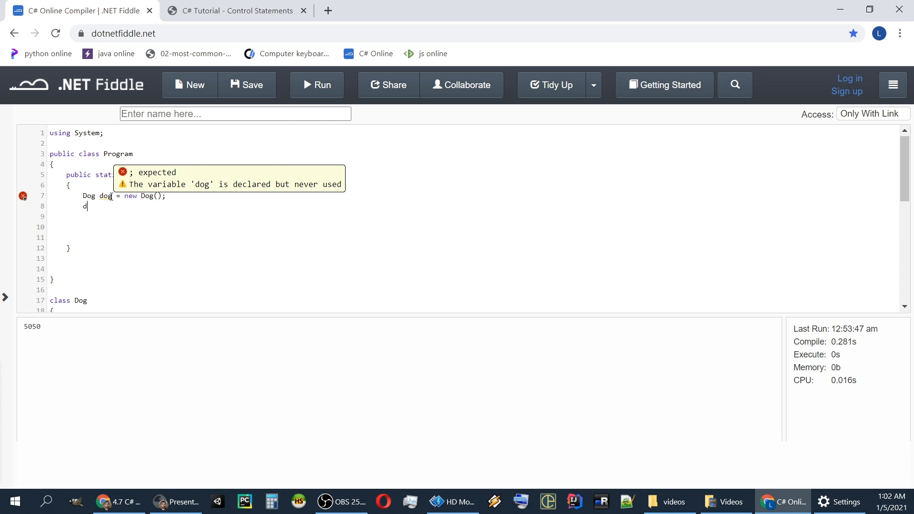
{"action": "type", "text": "og.feed"}
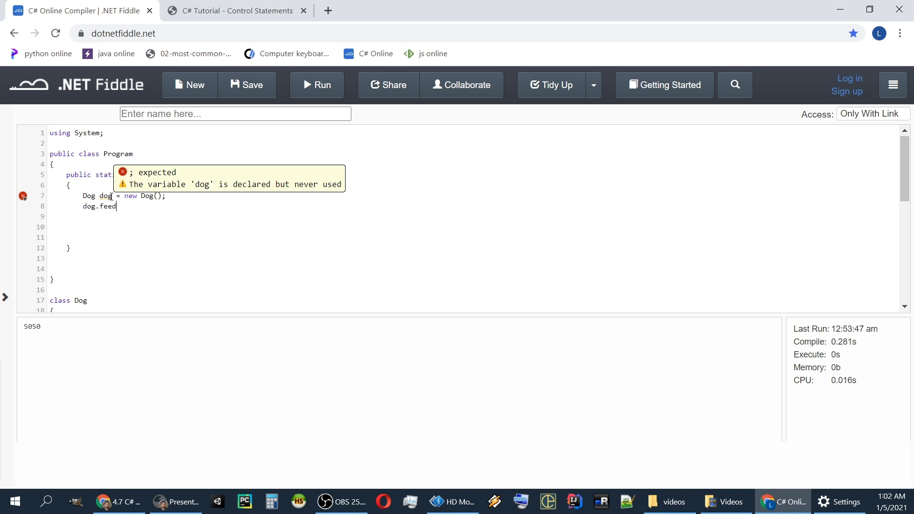
{"action": "type", "text": "(12)"}
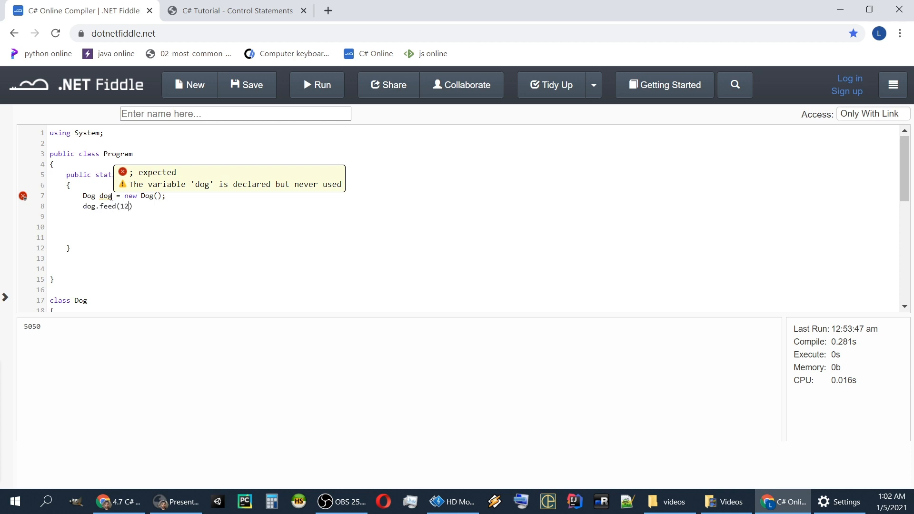
{"action": "type", "text": "0);"}
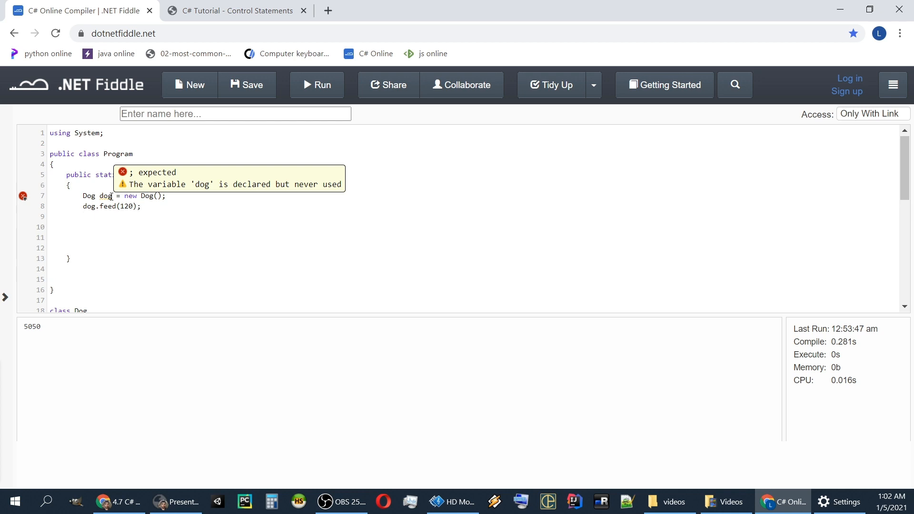
Call dog.isHappy(), dog.exercise(), then dog.isHappy() again in Main
{"action": "type", "text": "dog.isHappy("}
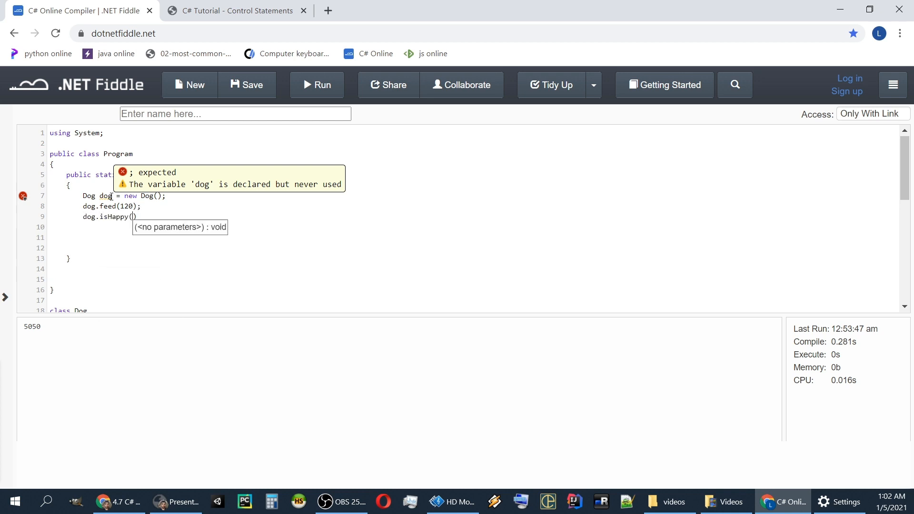
{"action": "type", "text": ")'"}
{"action": "left_click", "coordinate": [473, 226]}
{"action": "type", "text": "do"}
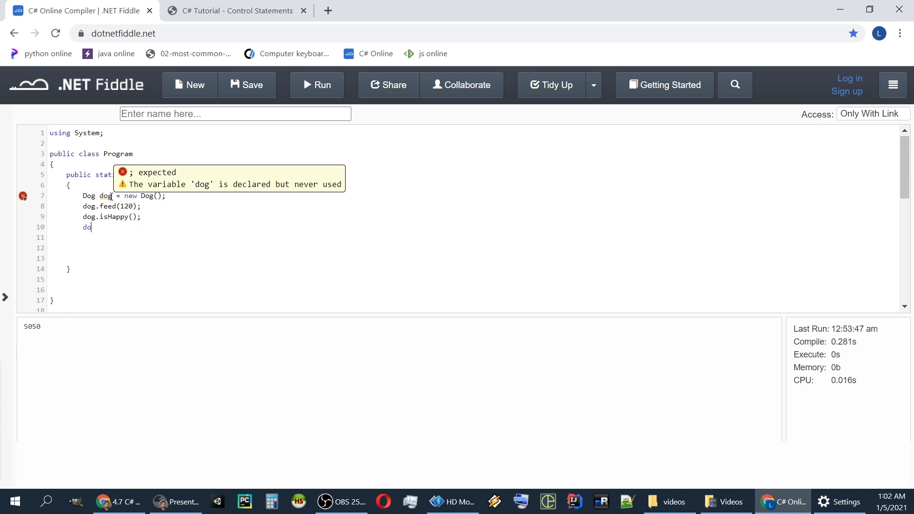
{"action": "type", "text": "g.exercise()"}
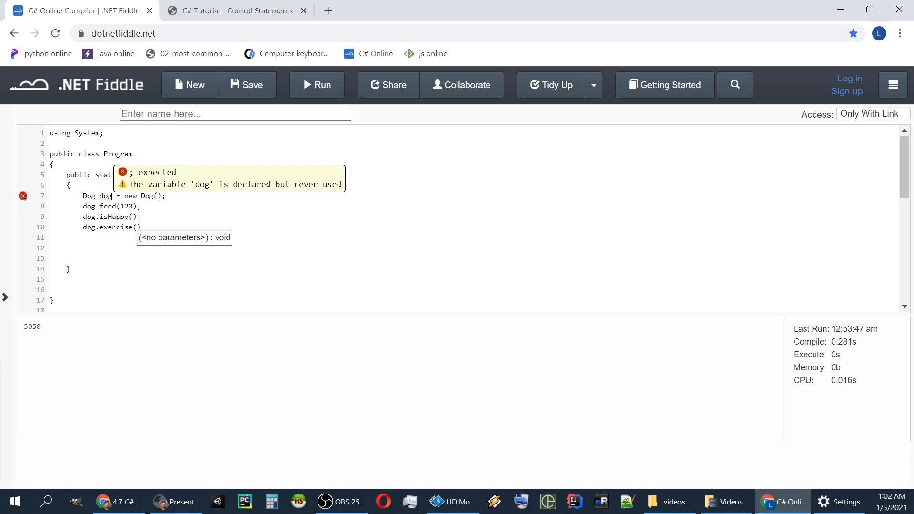
{"action": "type", "text": "1;"}
{"action": "left_click", "coordinate": [473, 237]}
{"action": "type", "text": "do"}
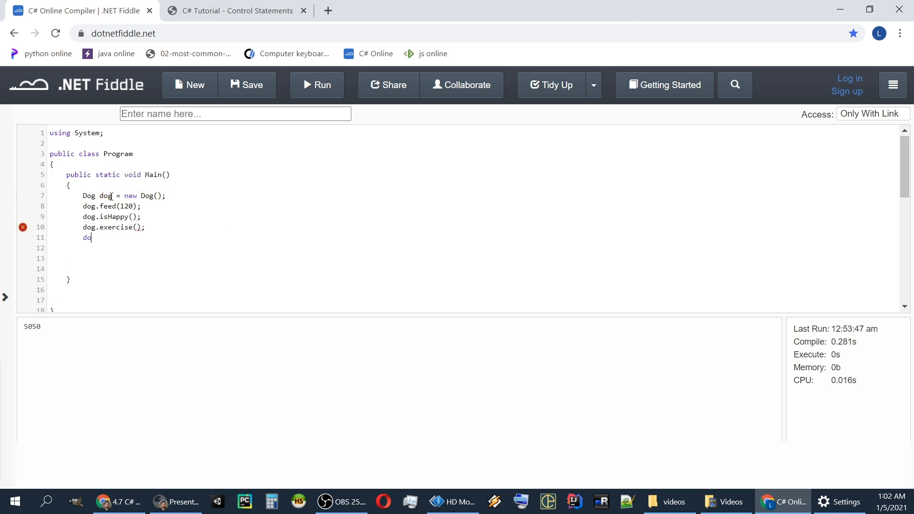
{"action": "type", "text": ".isHappy();"}
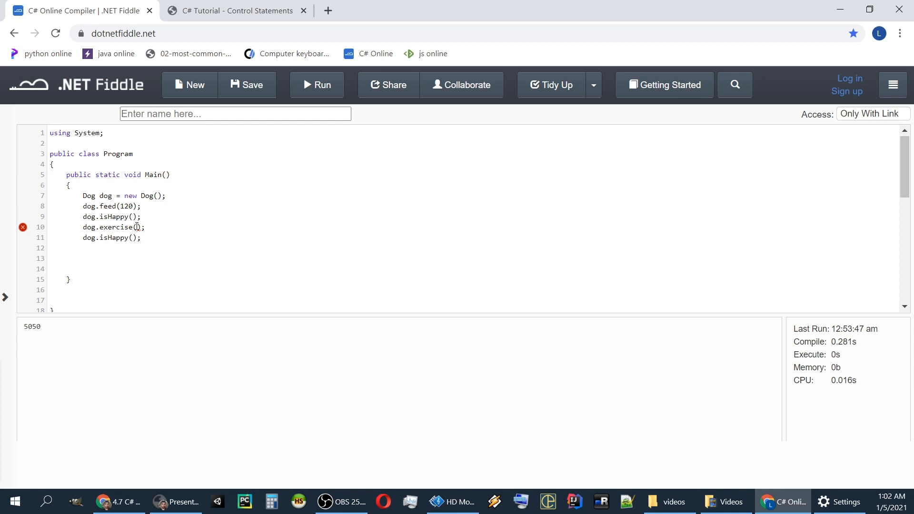
{"action": "scroll", "scroll_direction": "down", "scroll_amount": 3}
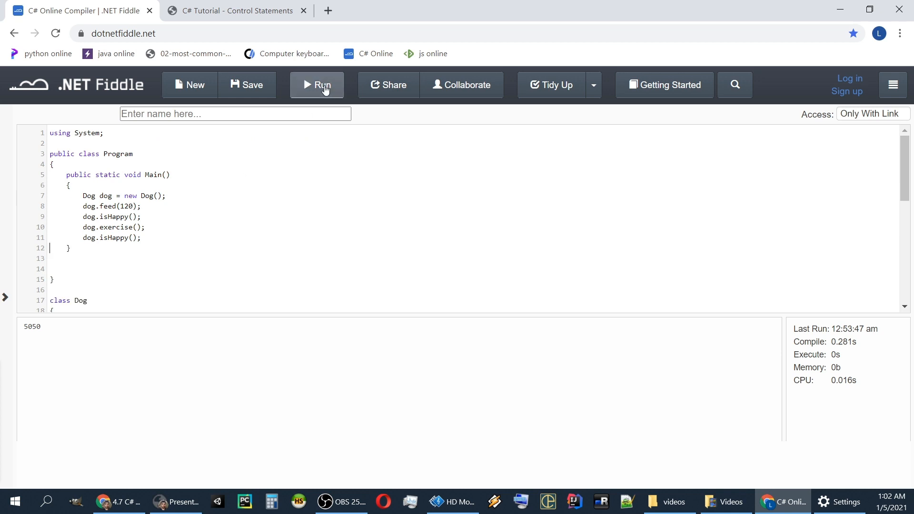
Run the fiddle and view the ate-too-much message followed by 'The dog is happy'
{"action": "left_click", "coordinate": [316, 85]}
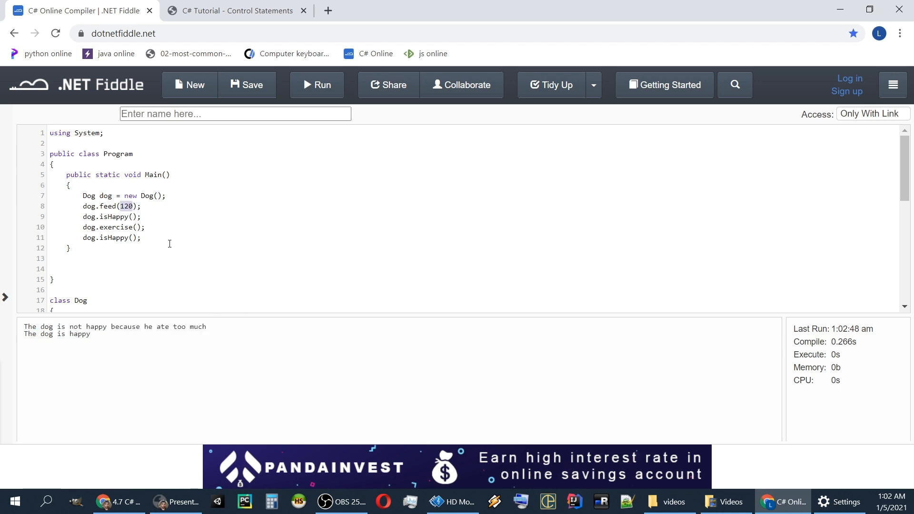
{"action": "scroll", "scroll_direction": "down", "scroll_amount": 3}
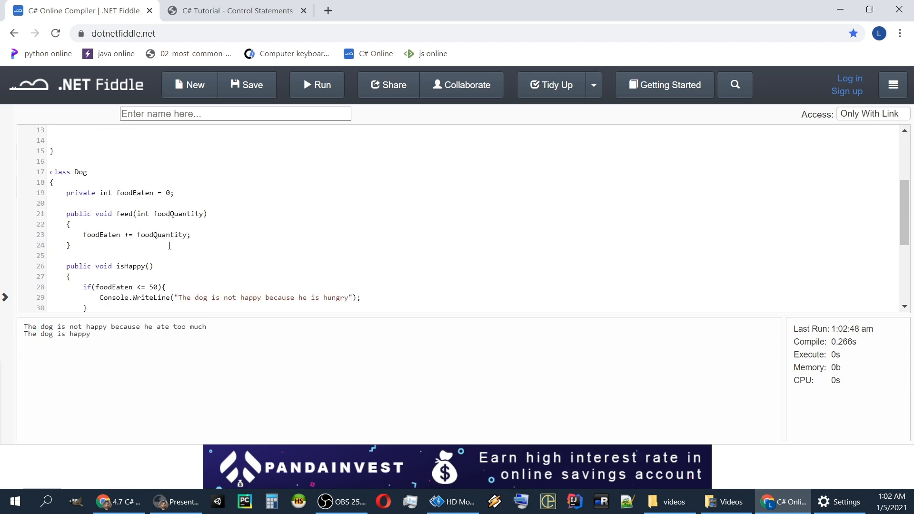
{"action": "scroll", "scroll_direction": "down", "scroll_amount": 3}
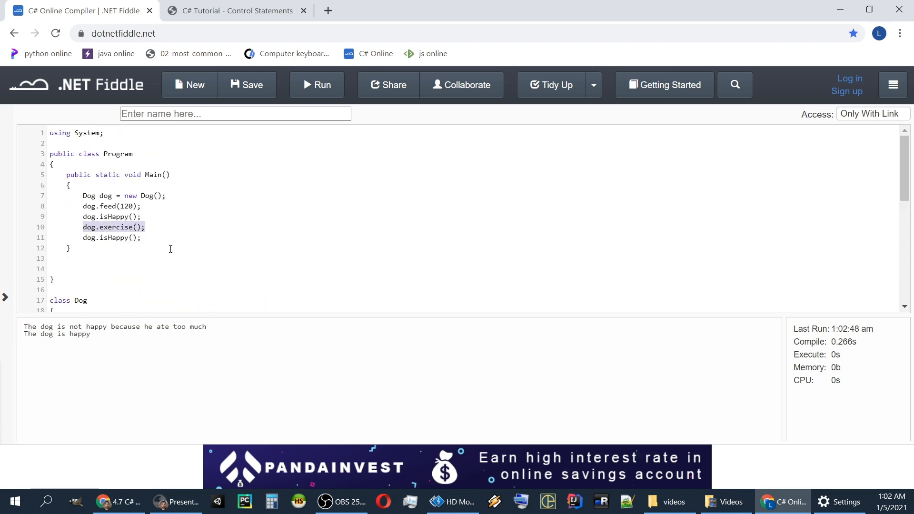
{"action": "scroll", "scroll_direction": "down", "scroll_amount": 3}
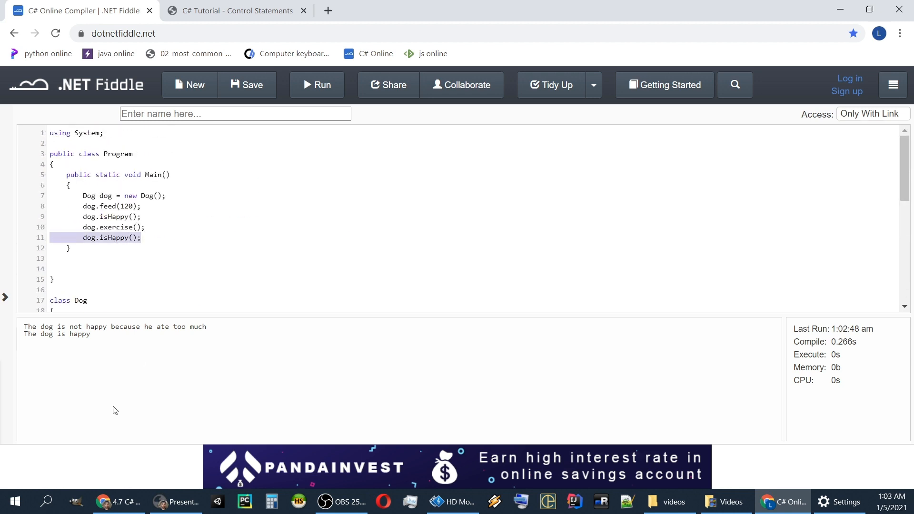
{"action": "scroll", "scroll_direction": "down", "scroll_amount": 3}
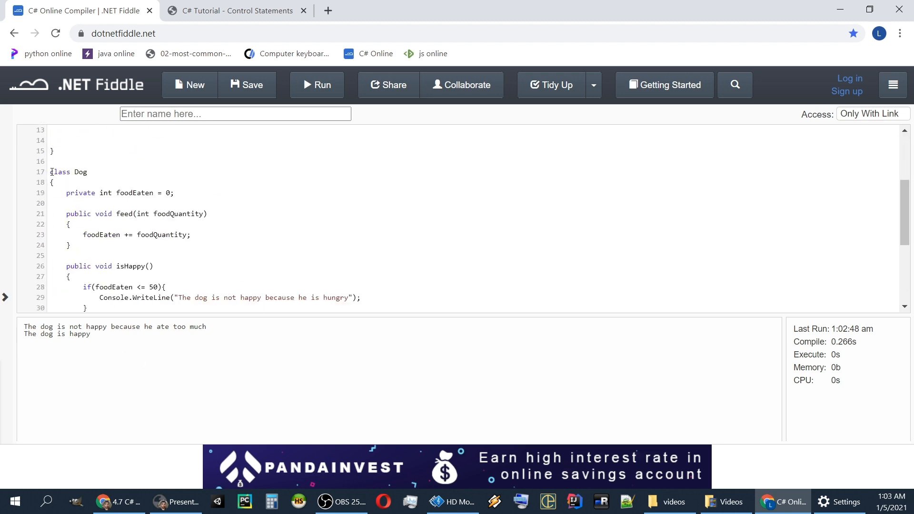
{"action": "scroll", "scroll_direction": "down", "scroll_amount": 3}
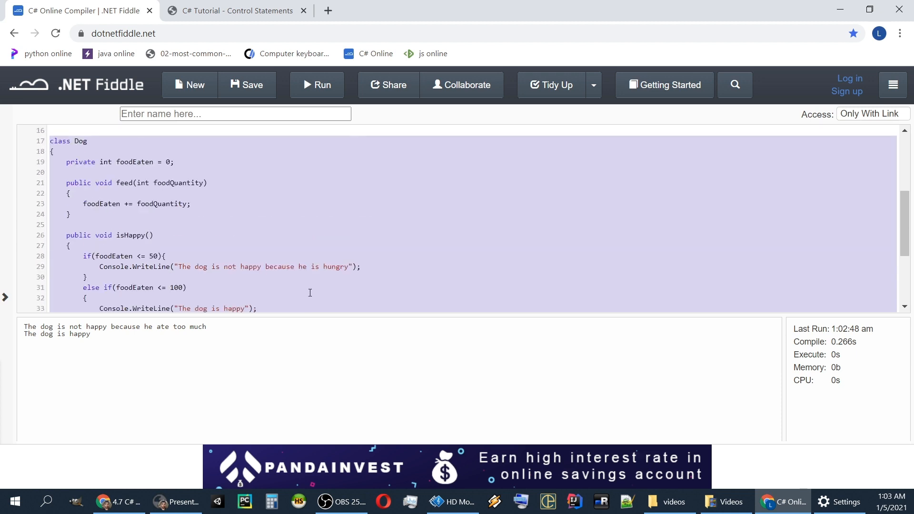
{"action": "mouse_move", "coordinate": [305, 283]}
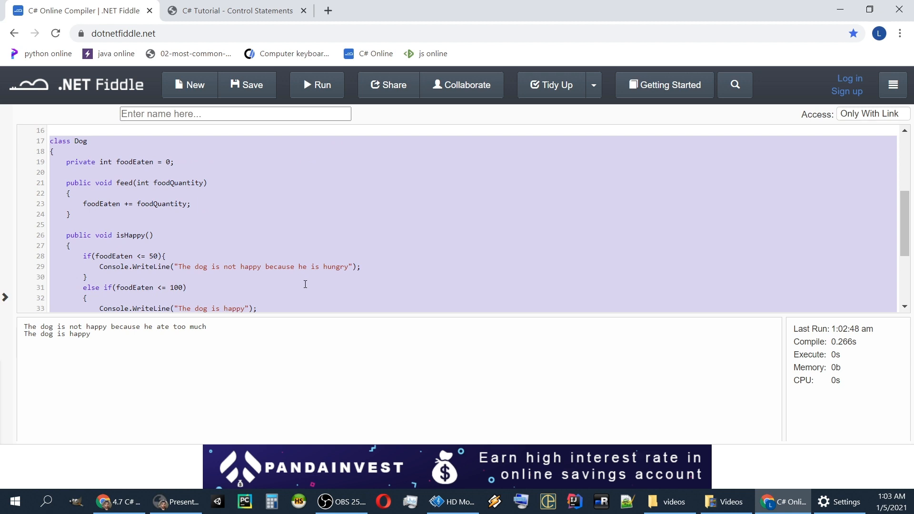
{"action": "mouse_move", "coordinate": [114, 199]}
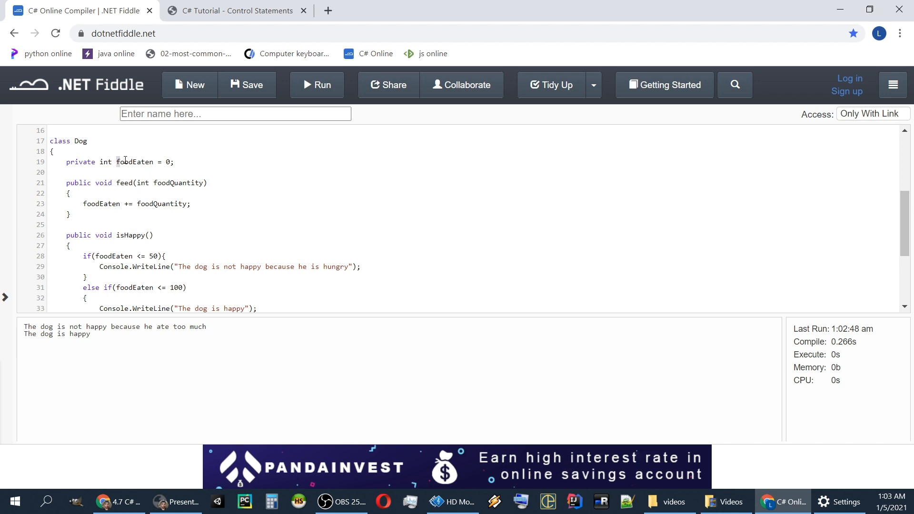
{"action": "double_click", "coordinate": [134, 162]}
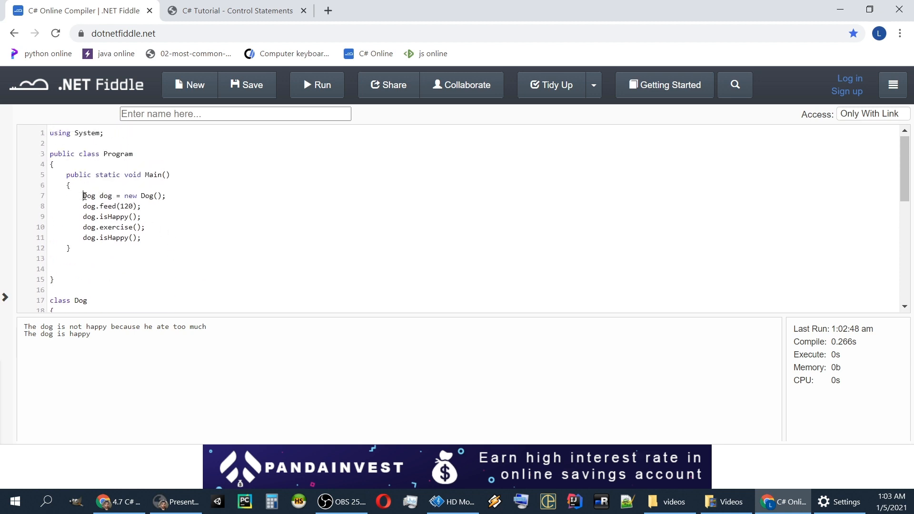
{"action": "left_click_drag", "start_coordinate": [82, 195], "coordinate": [141, 237]}
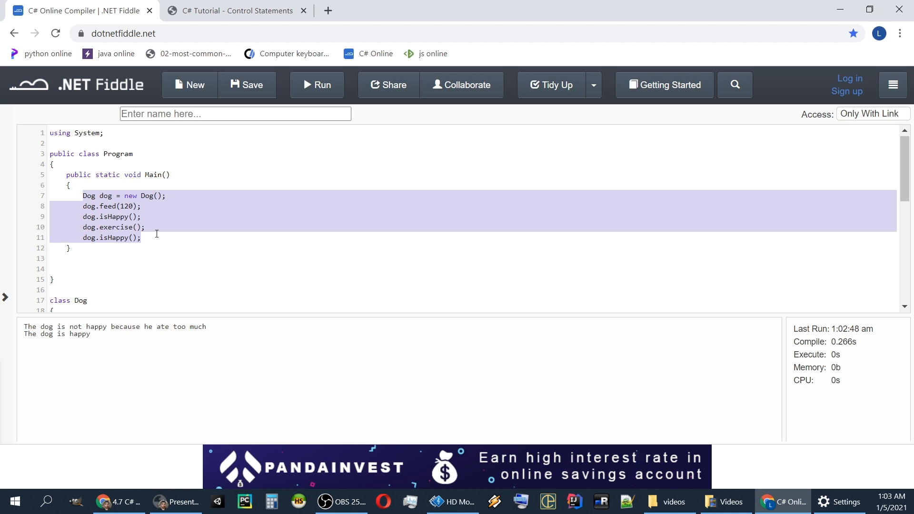
{"action": "double_click", "coordinate": [105, 195]}
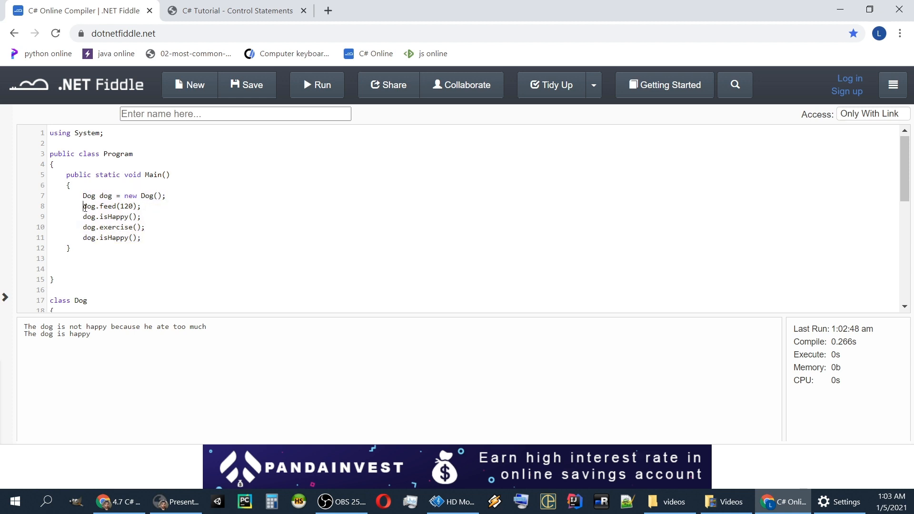
{"action": "double_click", "coordinate": [118, 227]}
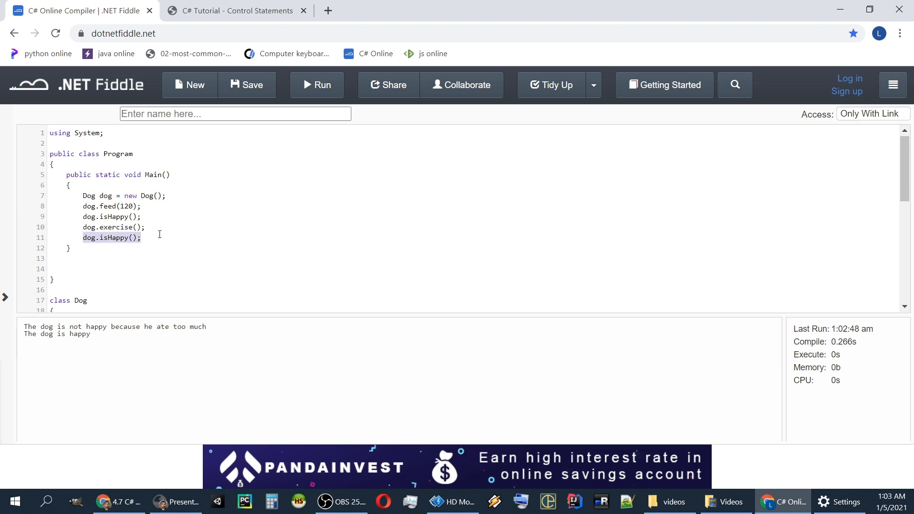
{"action": "mouse_move", "coordinate": [157, 231]}
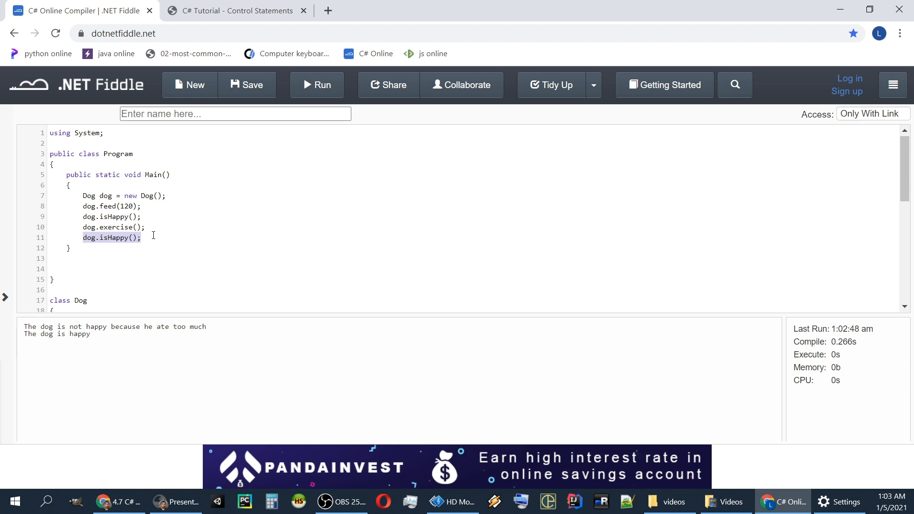
{"action": "left_click", "coordinate": [141, 238]}
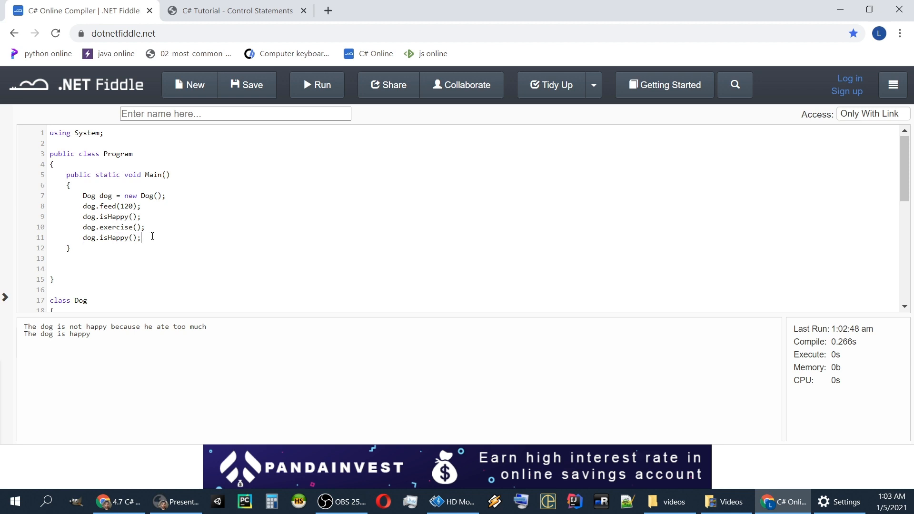